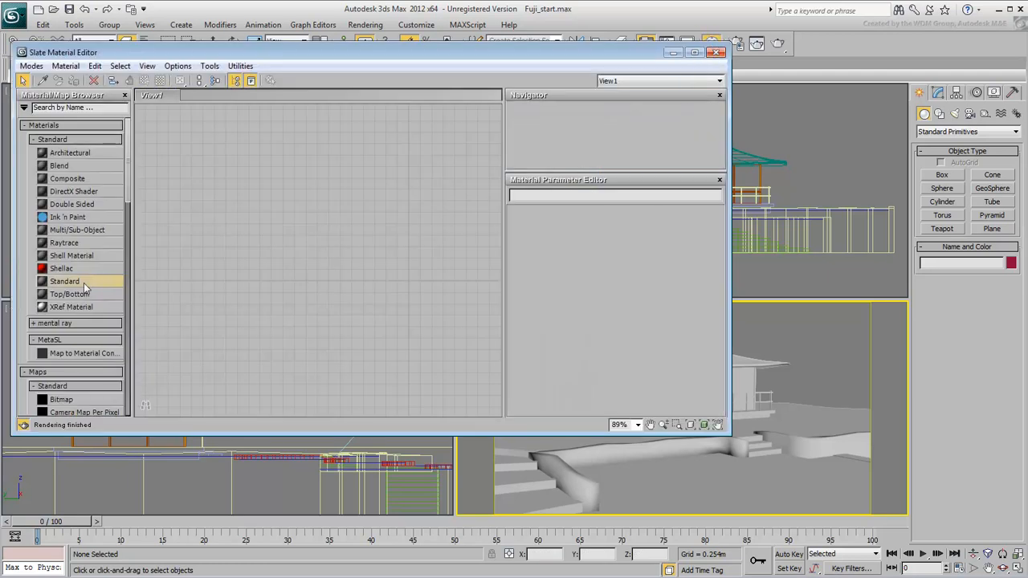
Step: Add a Standard material node and rename it Grass in its parameters
double_click(64, 281)
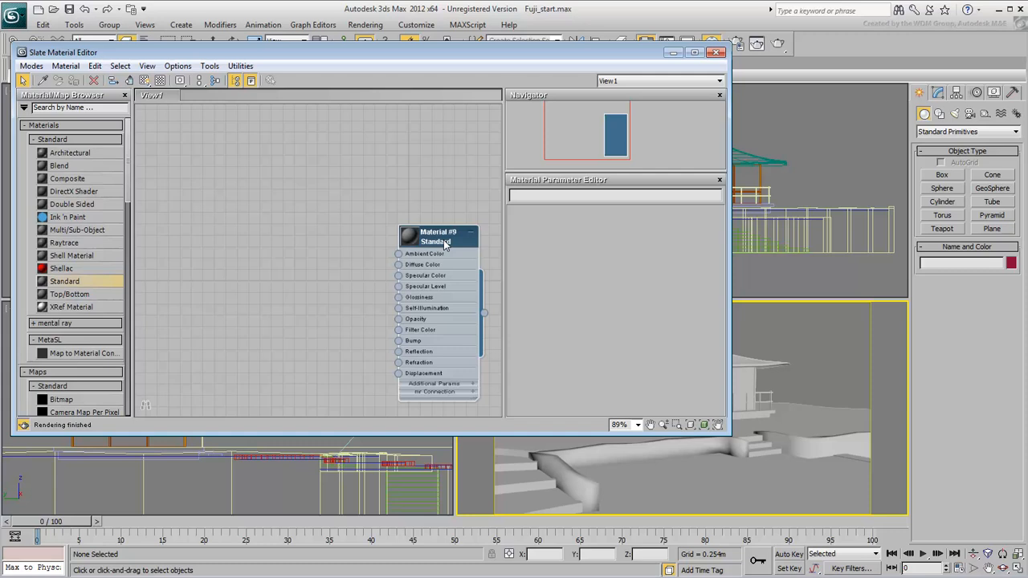
double_click(436, 237)
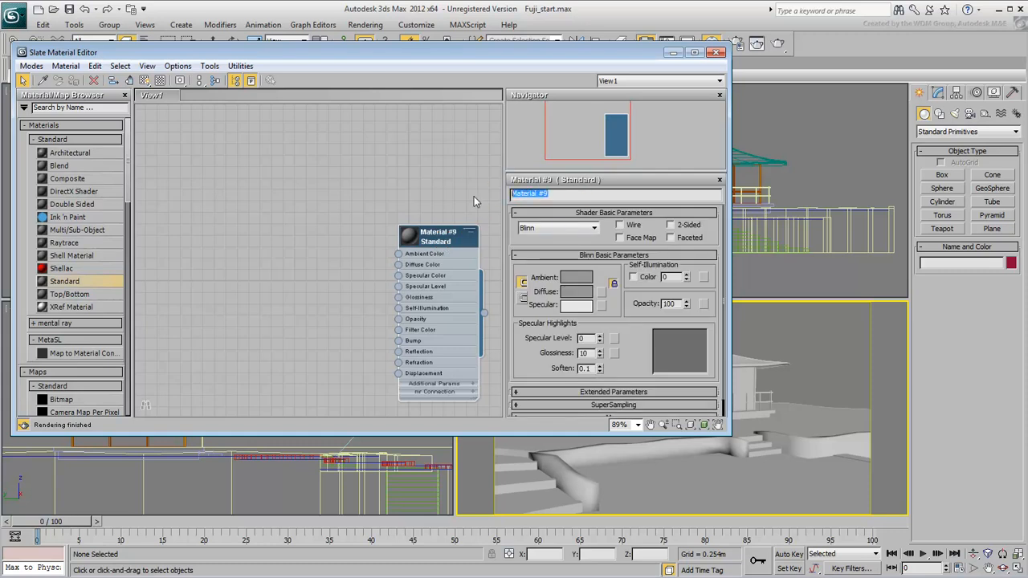
type("Grass")
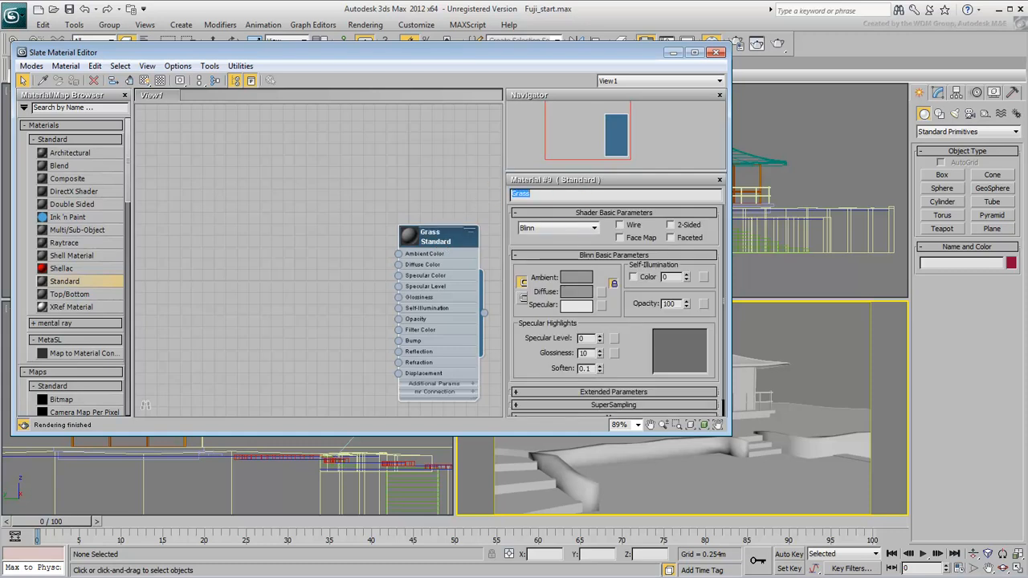
left_click(371, 192)
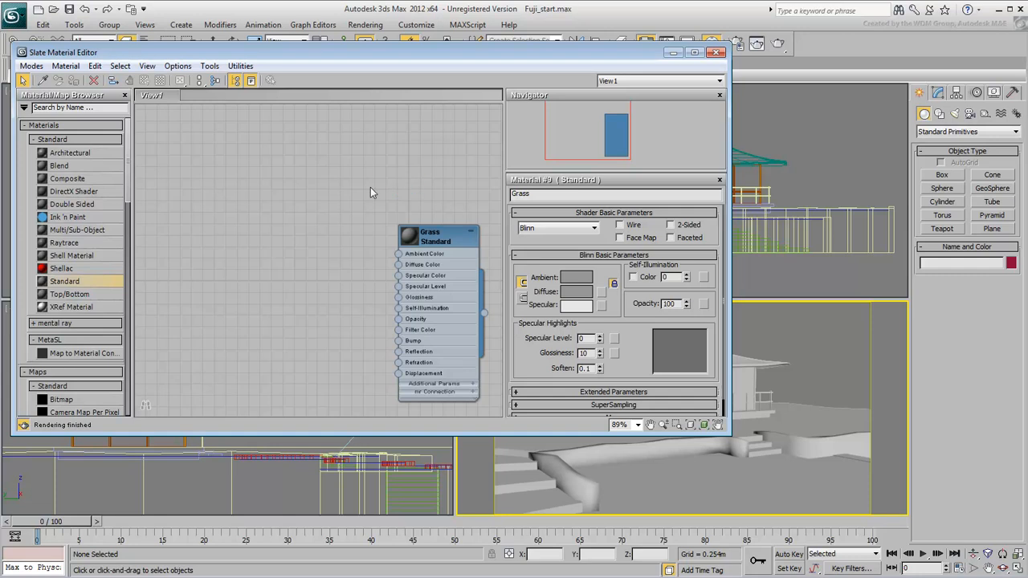
scroll("down", 3)
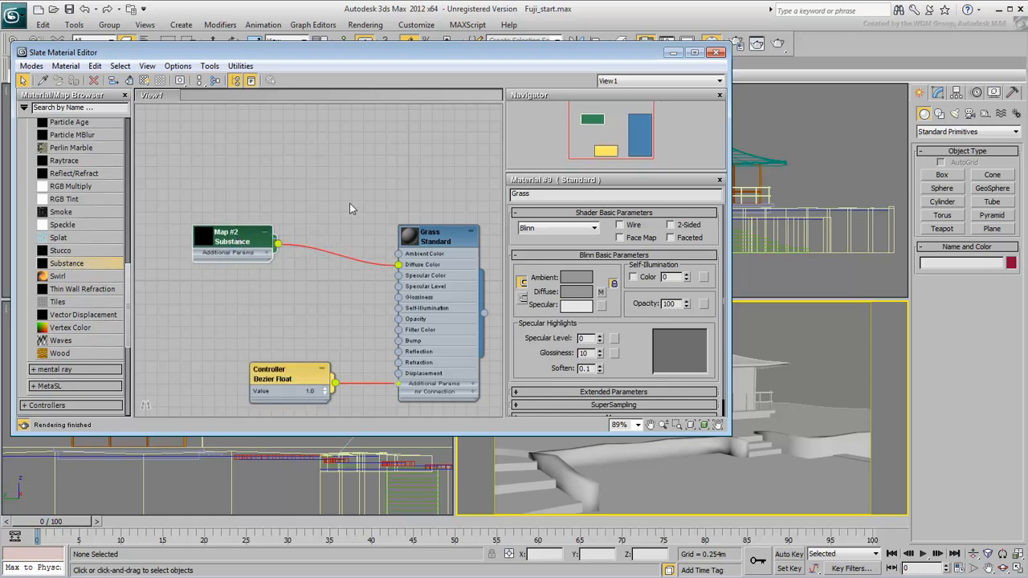
Step: Open the Grass diffuse Substance map's parameters and browse into the Substance textures folder
left_click(232, 236)
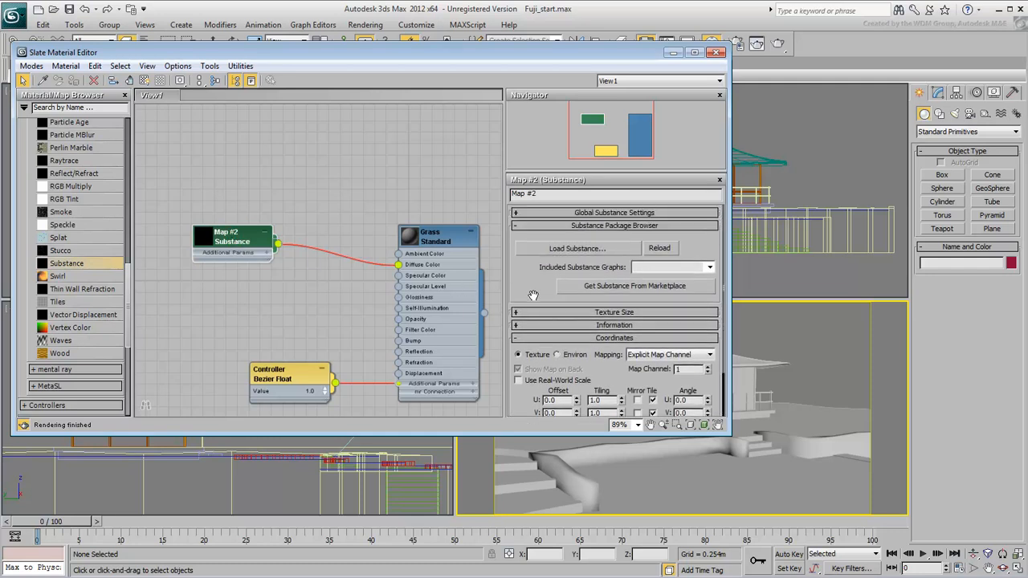
left_click(576, 247)
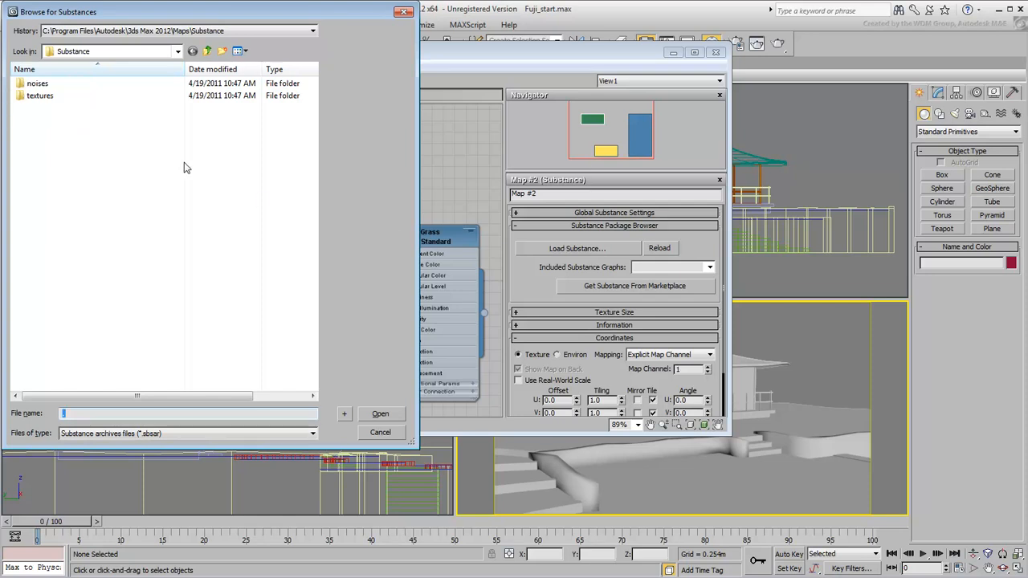
double_click(40, 95)
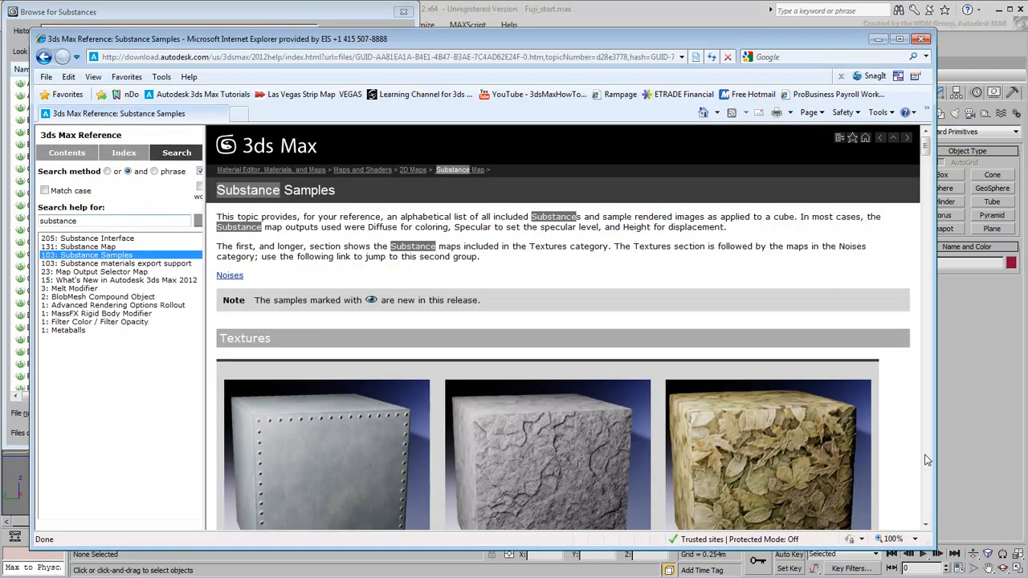
Step: Scroll the Substance Samples help page to preview the available texture cubes
scroll("down", 3)
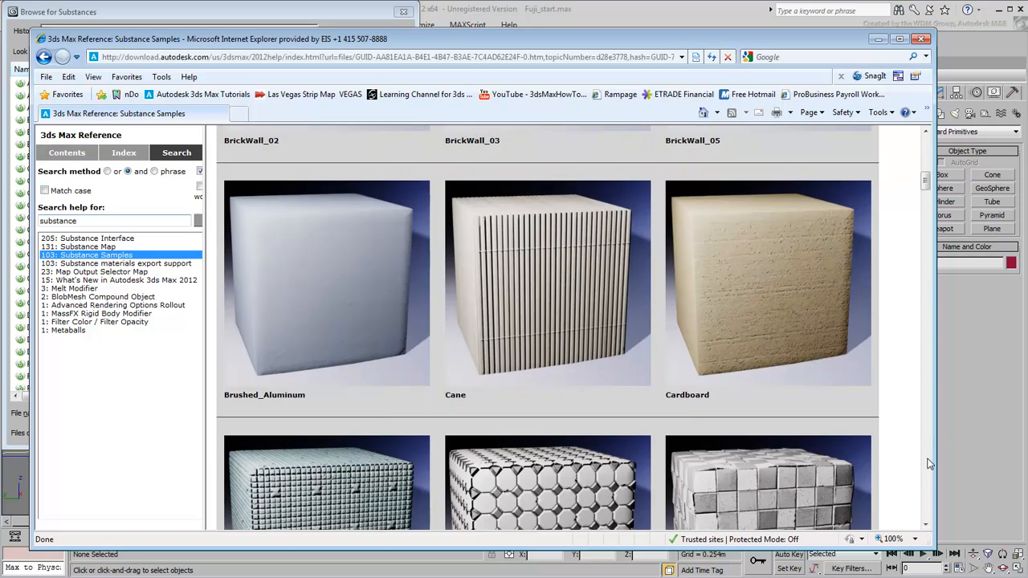
scroll("down", 3)
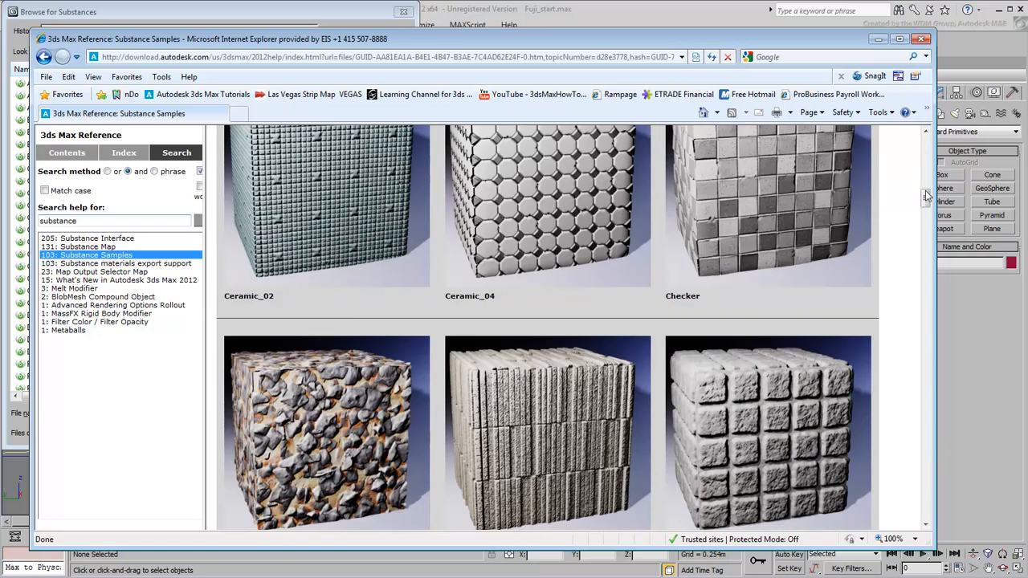
scroll("down", 3)
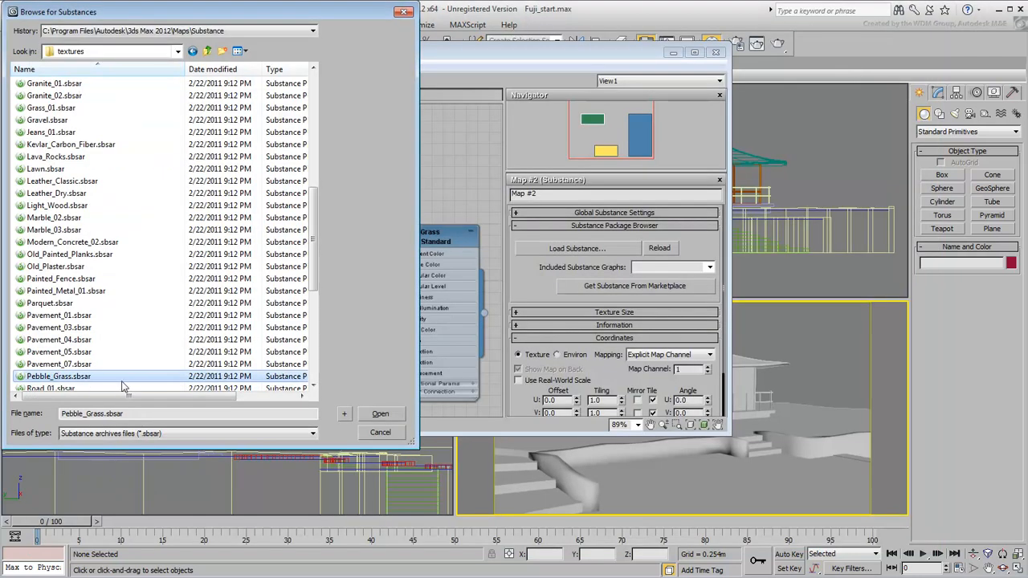
Step: Load Pebble_Grass.sbsar and expand the Global Substance Settings and Texture Size rollouts
left_click(380, 414)
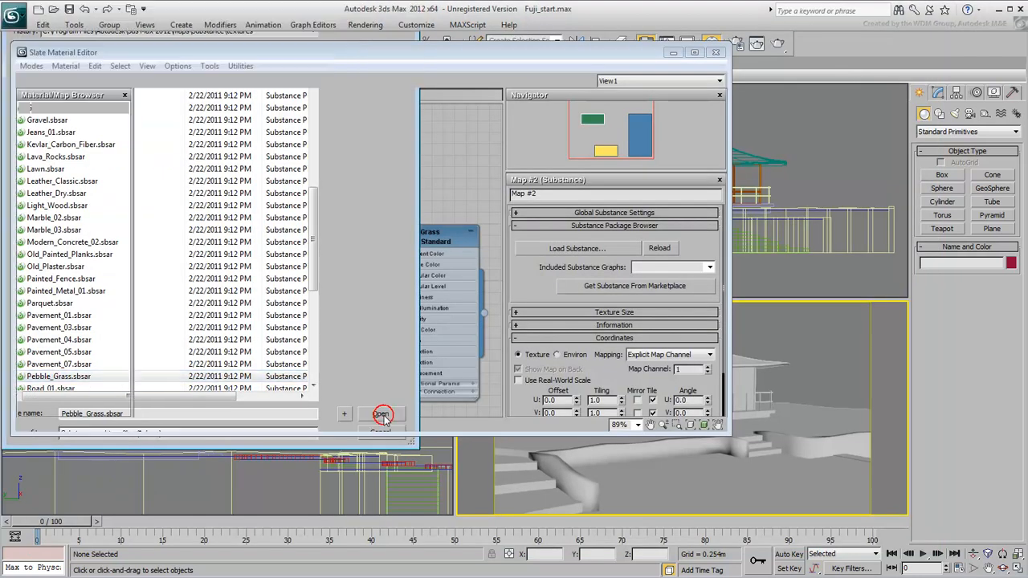
left_click(380, 414)
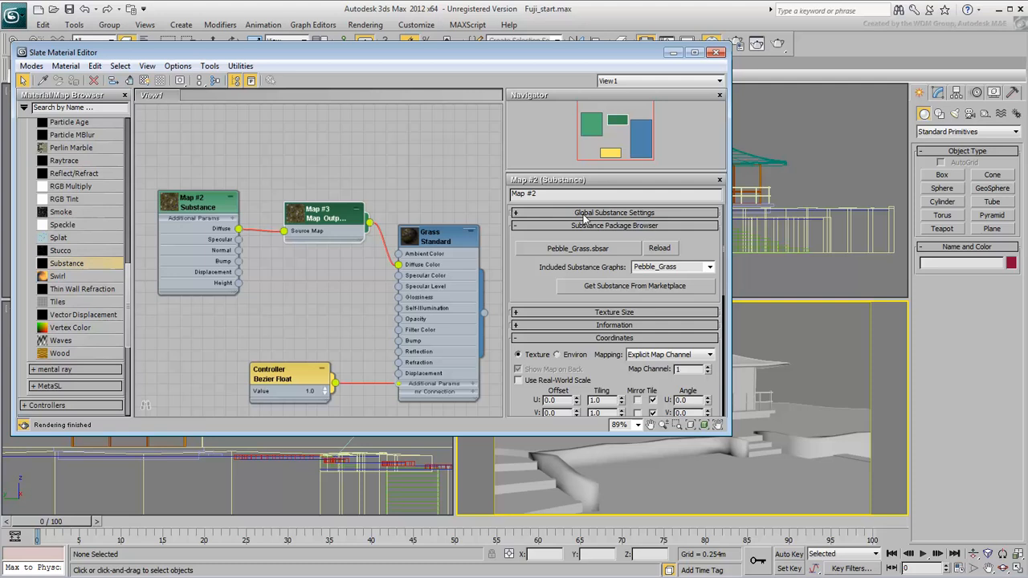
left_click(614, 212)
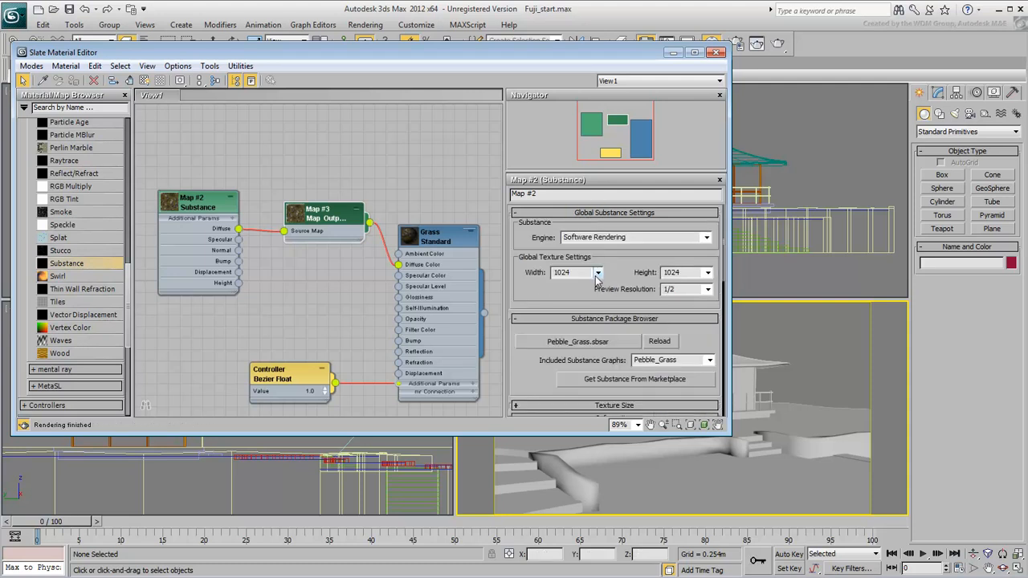
left_click(598, 272)
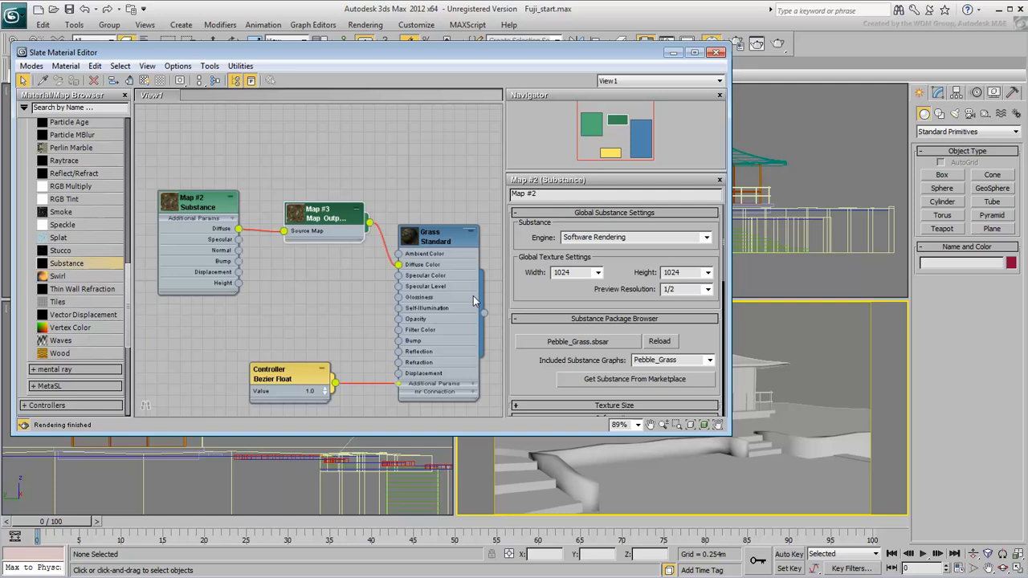
left_click(540, 212)
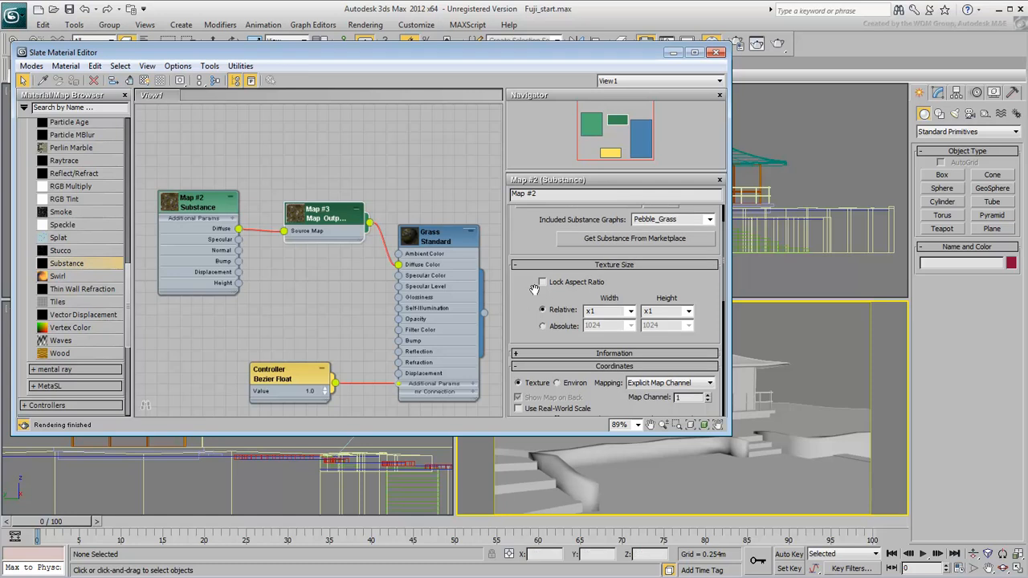
Step: Lock aspect ratio, try relative sizes 1/2, x2, x1, then switch to Absolute sizing
left_click(542, 281)
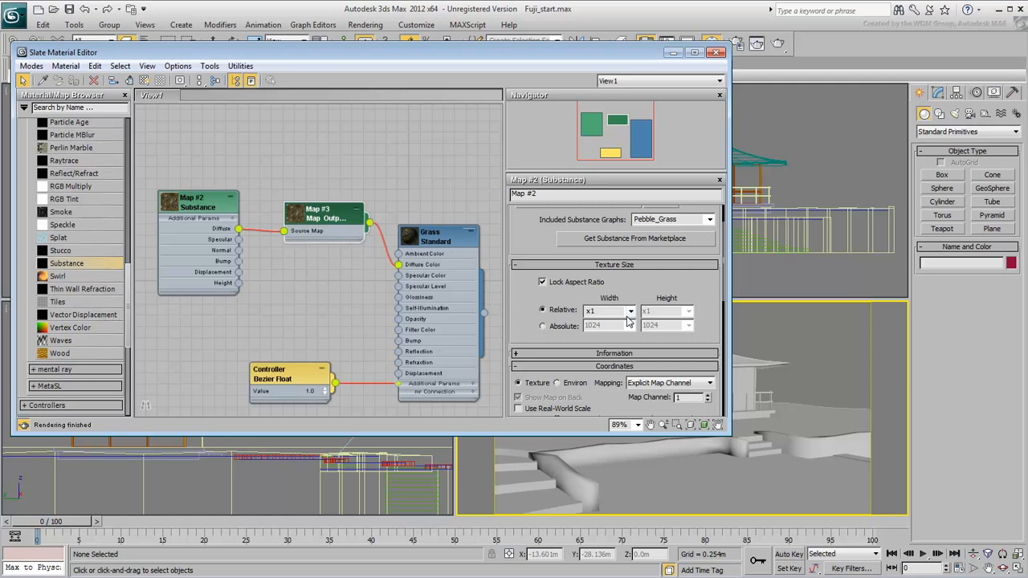
left_click(629, 311)
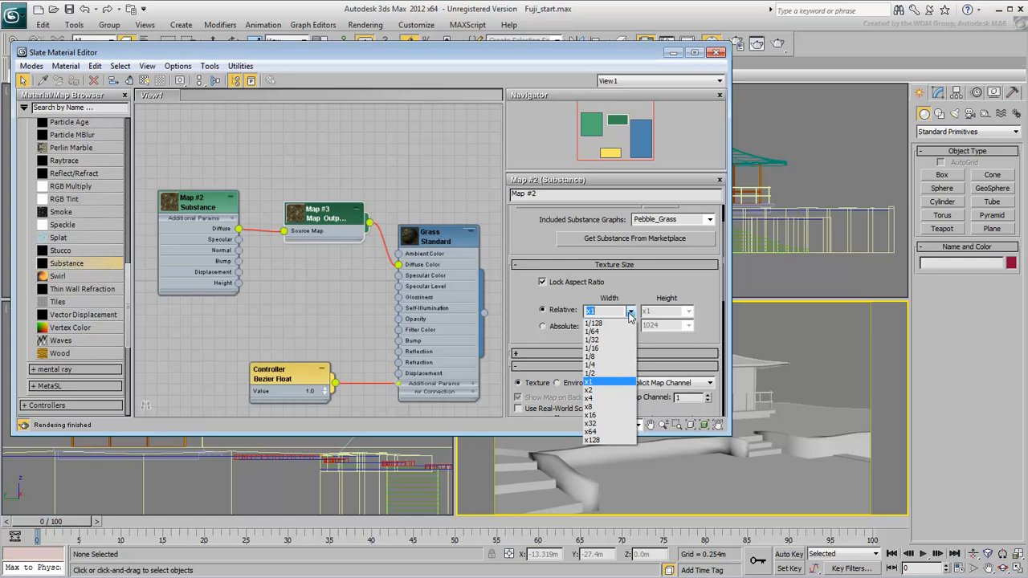
mouse_move(591, 373)
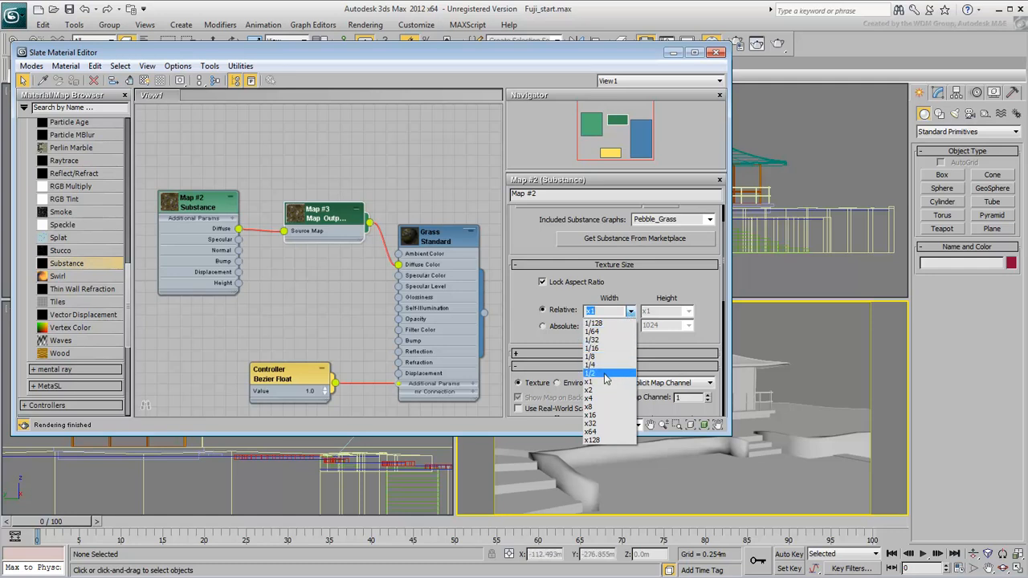
left_click(591, 372)
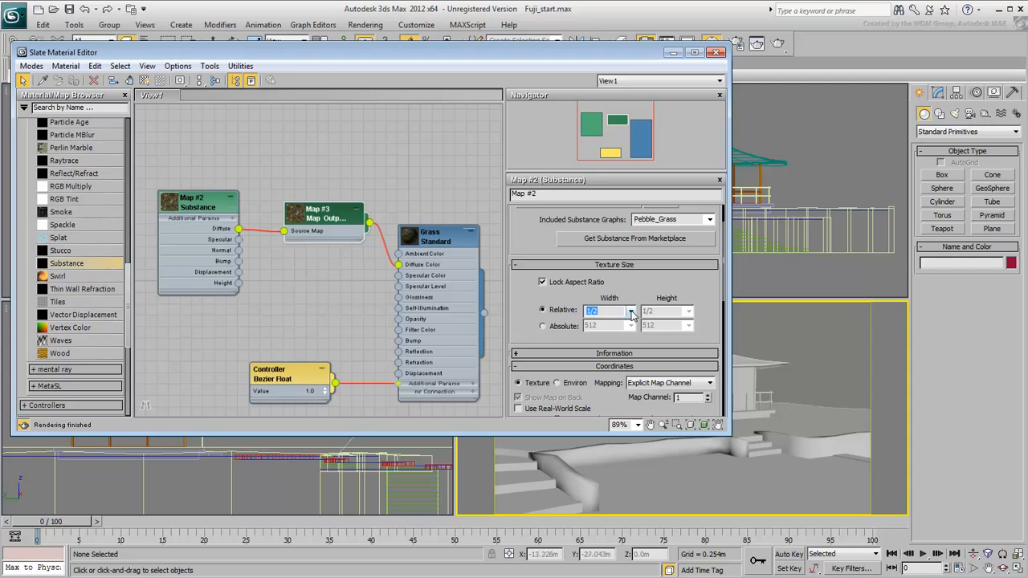
left_click(630, 311)
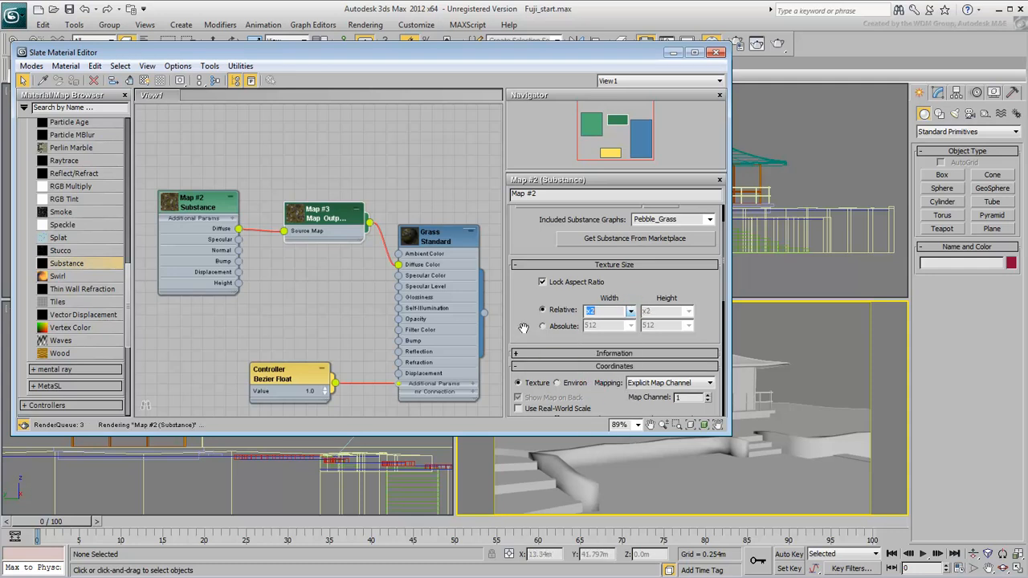
left_click(630, 325)
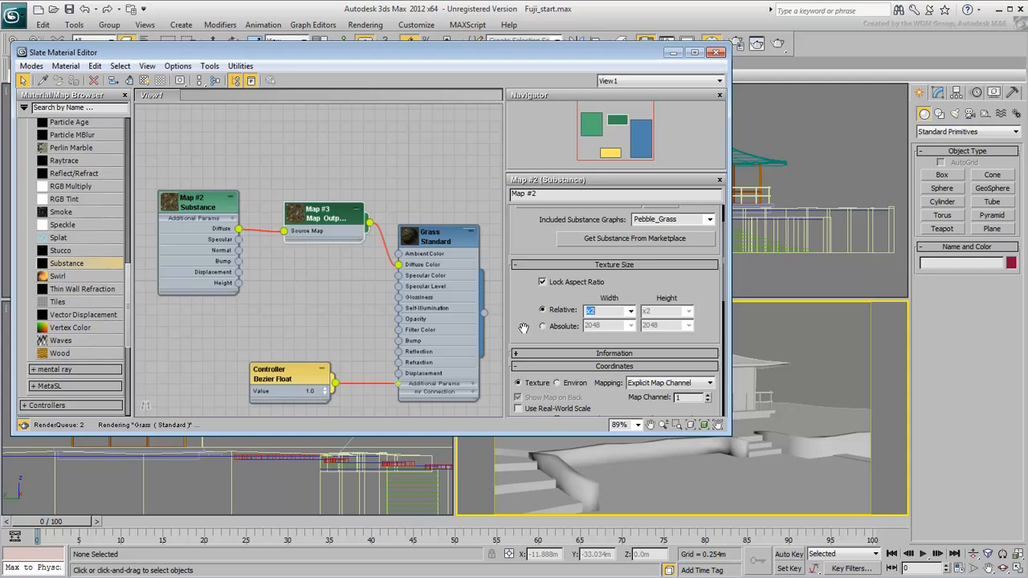
left_click(630, 310)
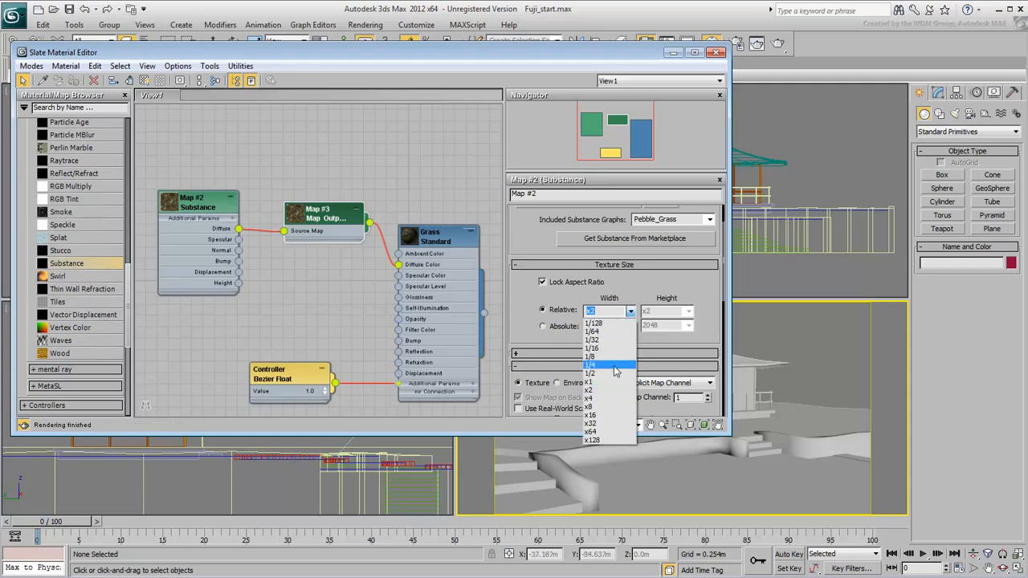
left_click(590, 373)
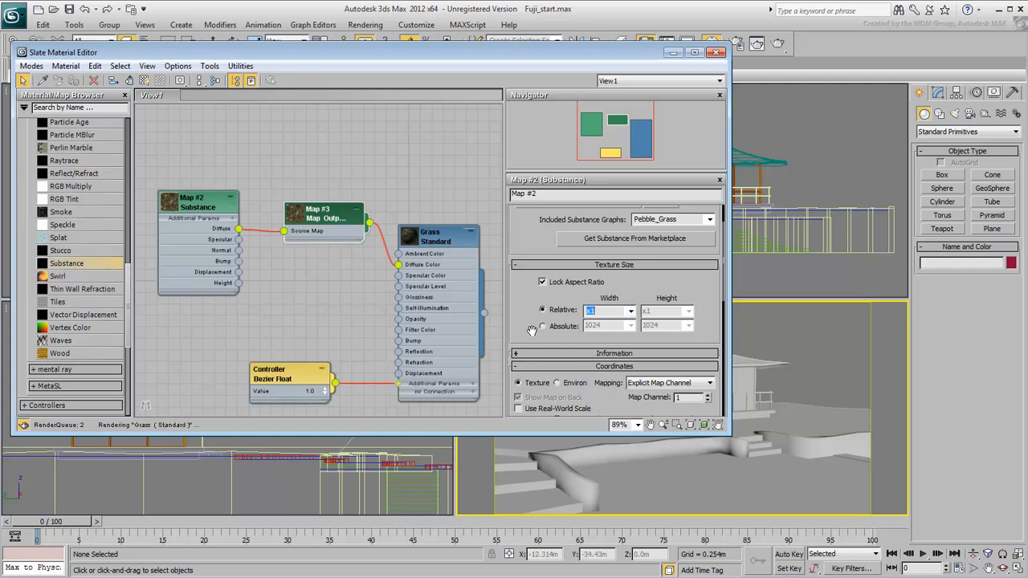
left_click(629, 325)
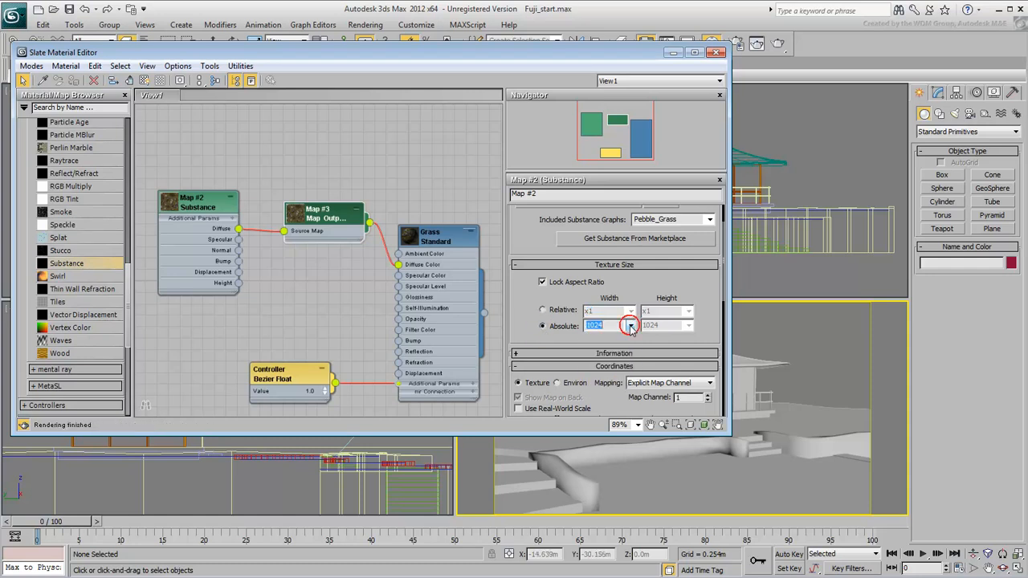
left_click(543, 311)
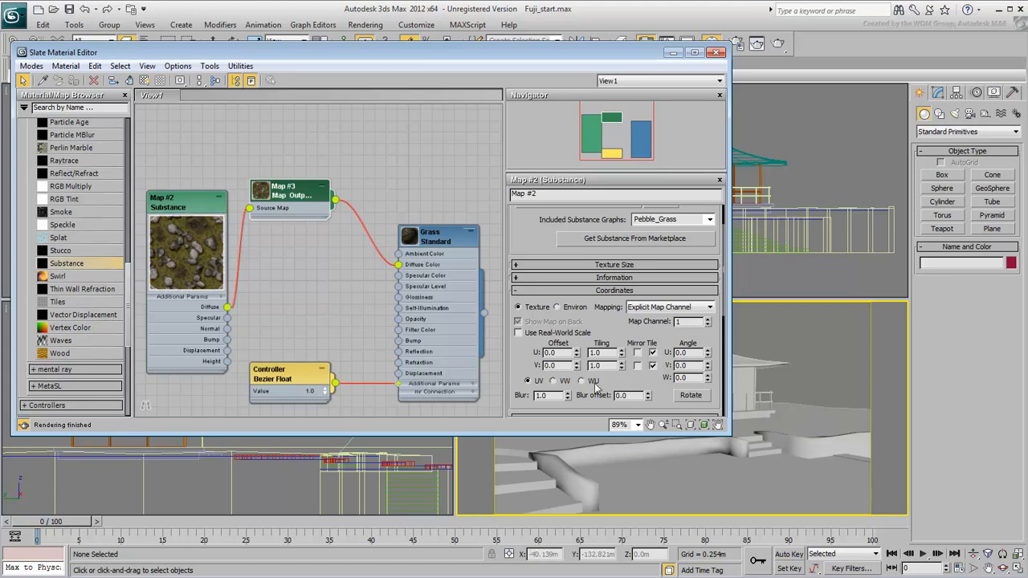
Step: Enable Show Shaded Material in Viewport to display the pebble-grass texture on the ground
left_click(143, 80)
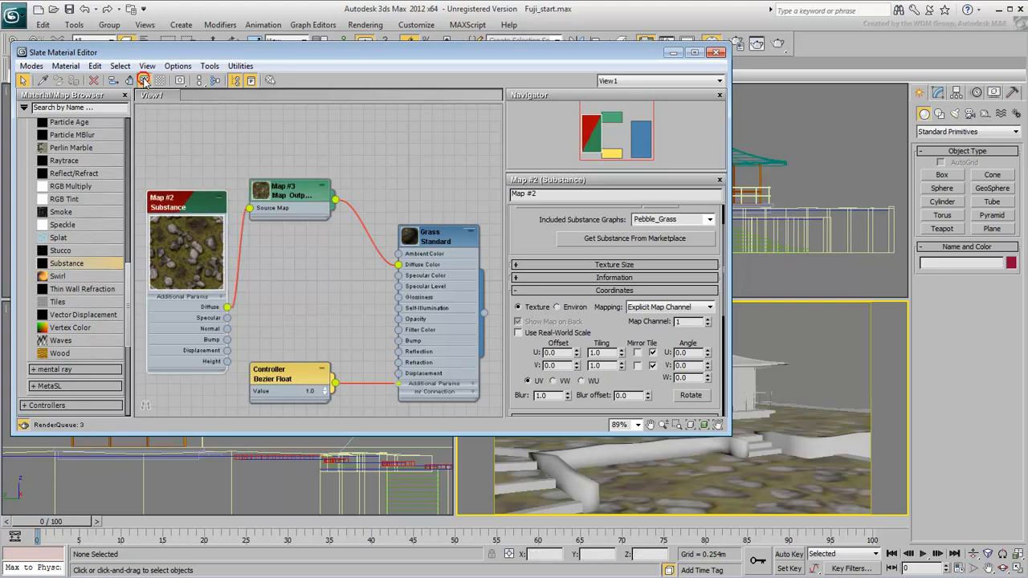
left_click(142, 79)
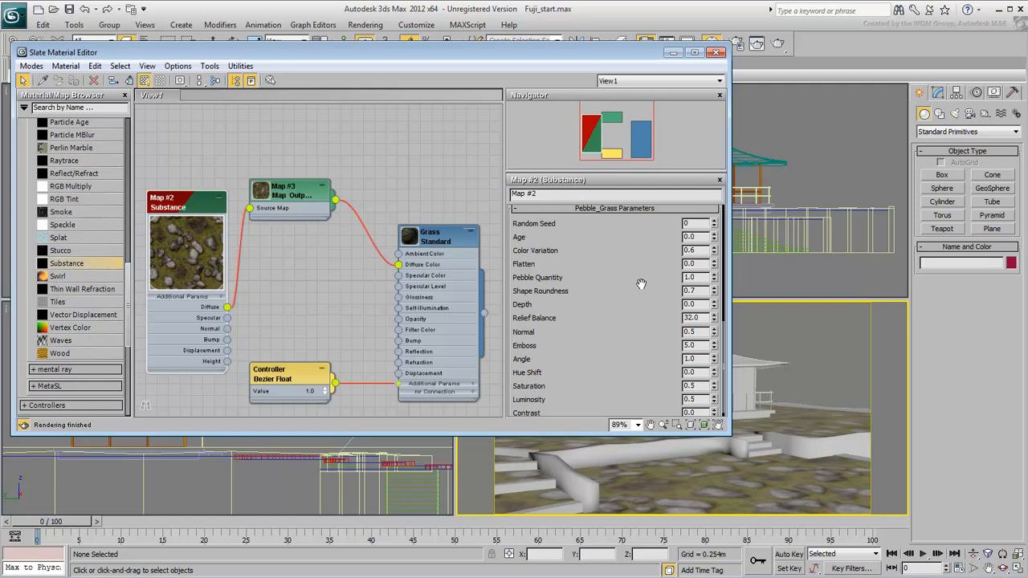
mouse_move(698, 277)
type("0.5")
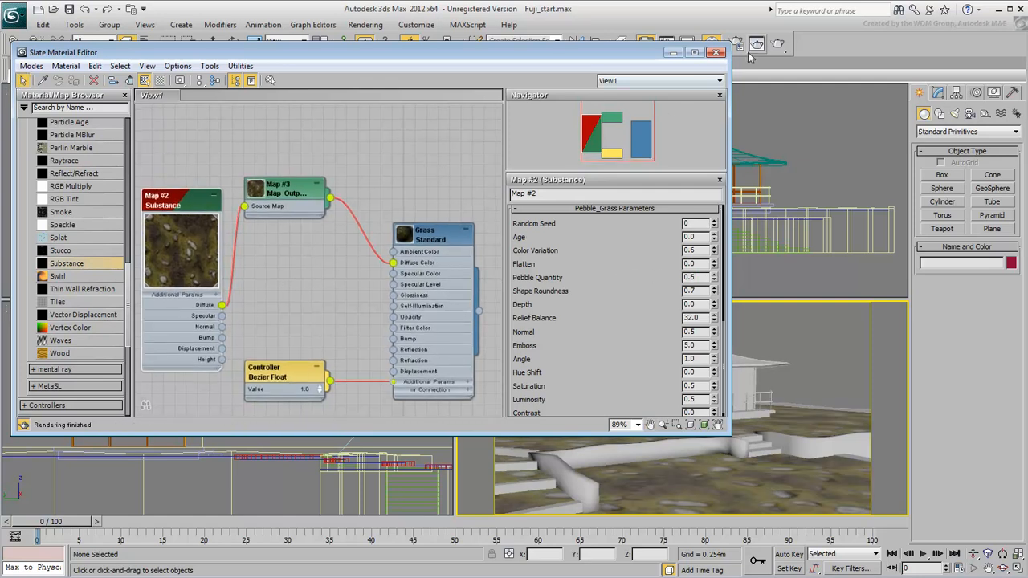
Step: Render the Camera001 view and move the Rendered Frame Window aside
left_click(736, 43)
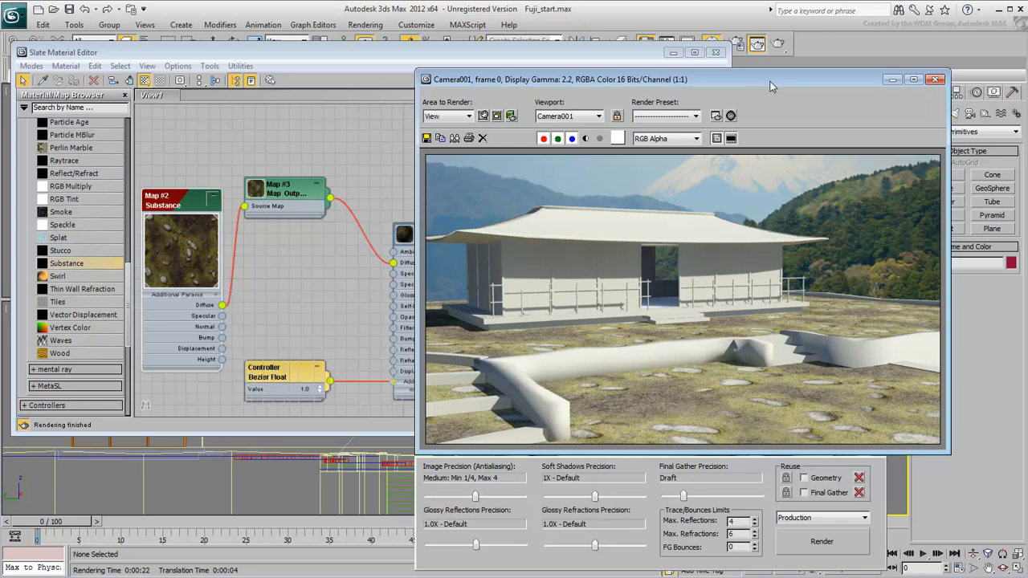
left_click_drag(771, 78, 737, 78)
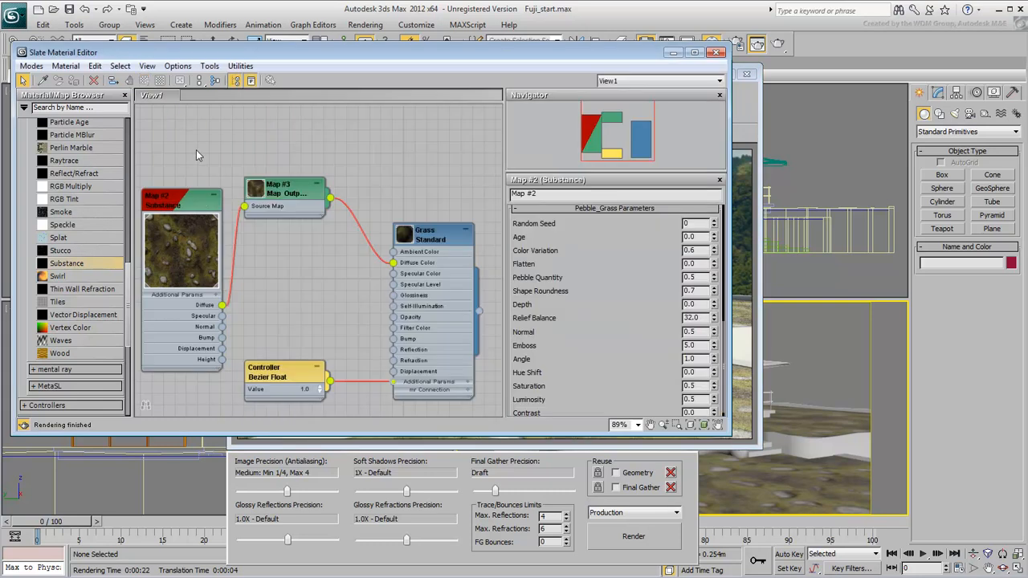
Step: Open the Color Correction map, switch Lightness to Advanced and commit RGB gamma 0.45
scroll("up", 3)
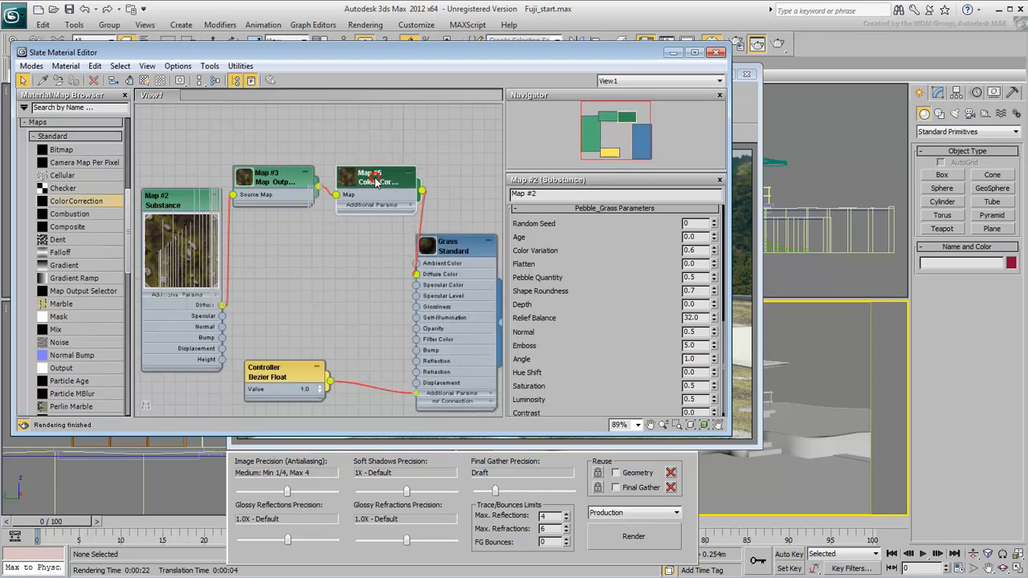
left_click(369, 177)
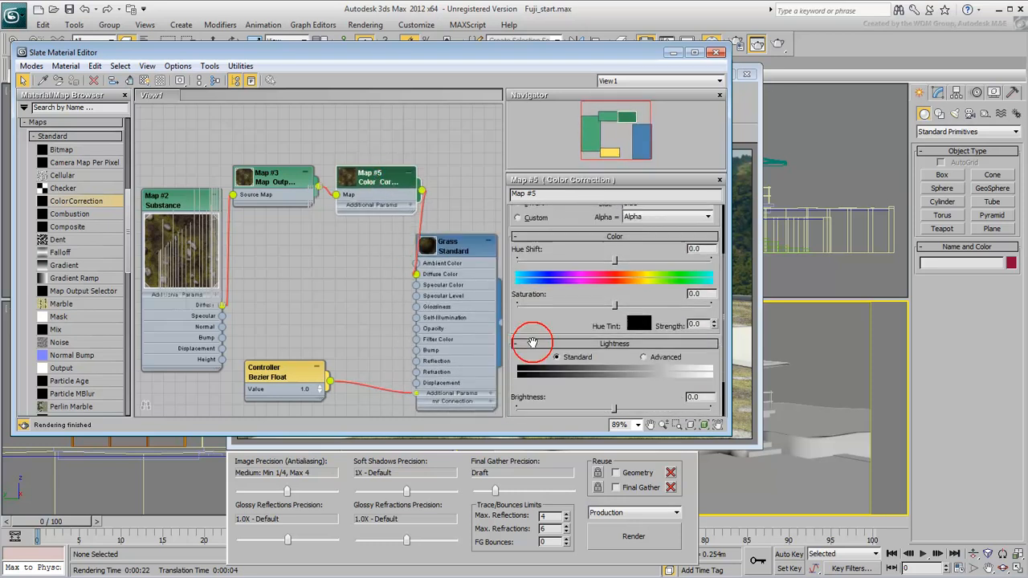
left_click(644, 298)
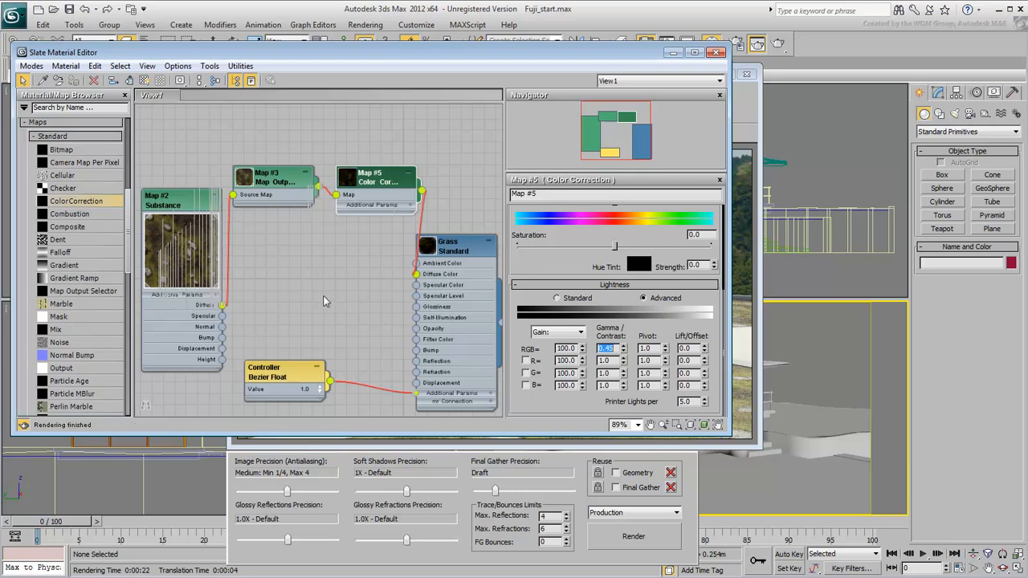
left_click(416, 25)
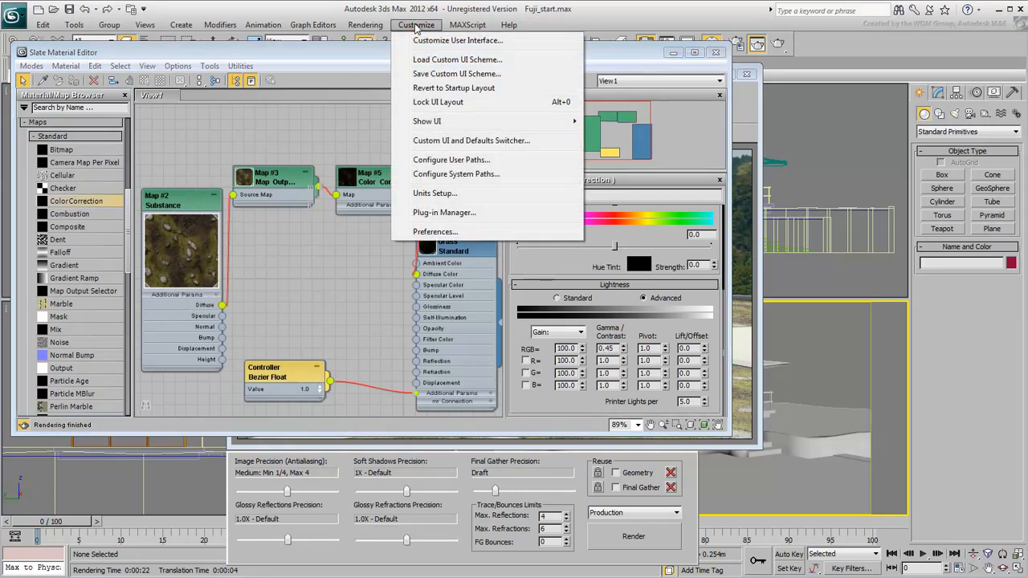
left_click(436, 231)
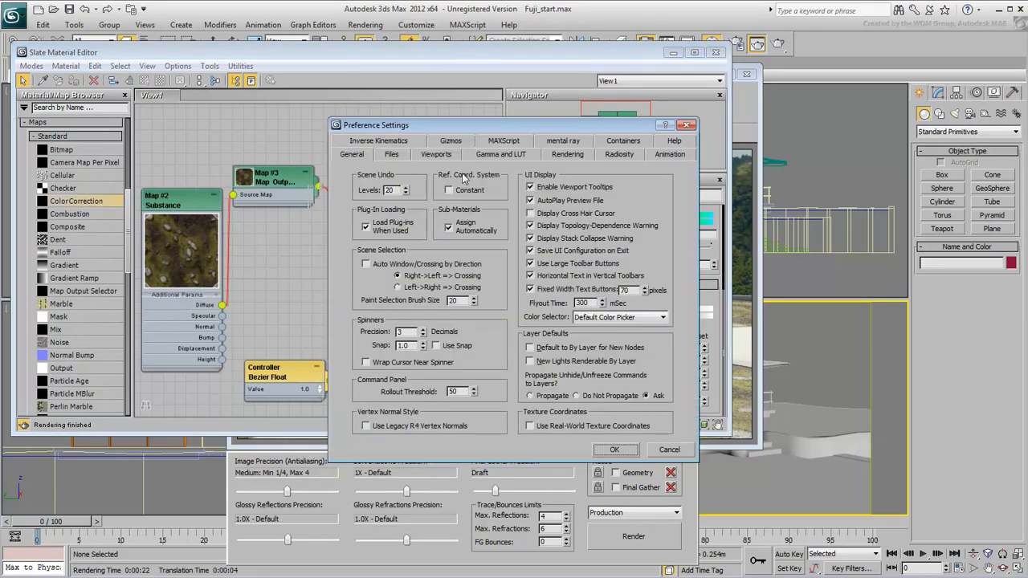
left_click(500, 154)
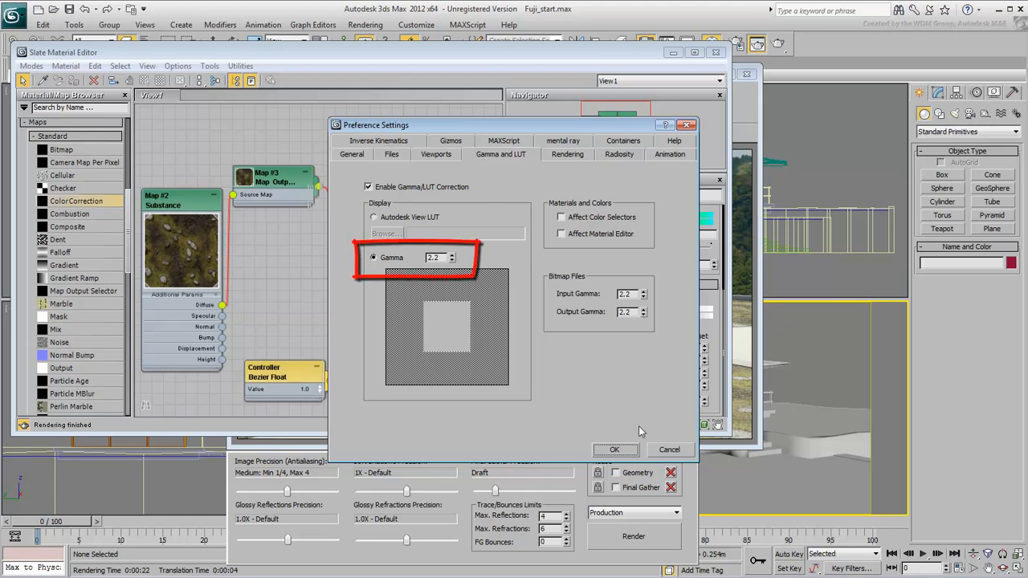
left_click(615, 449)
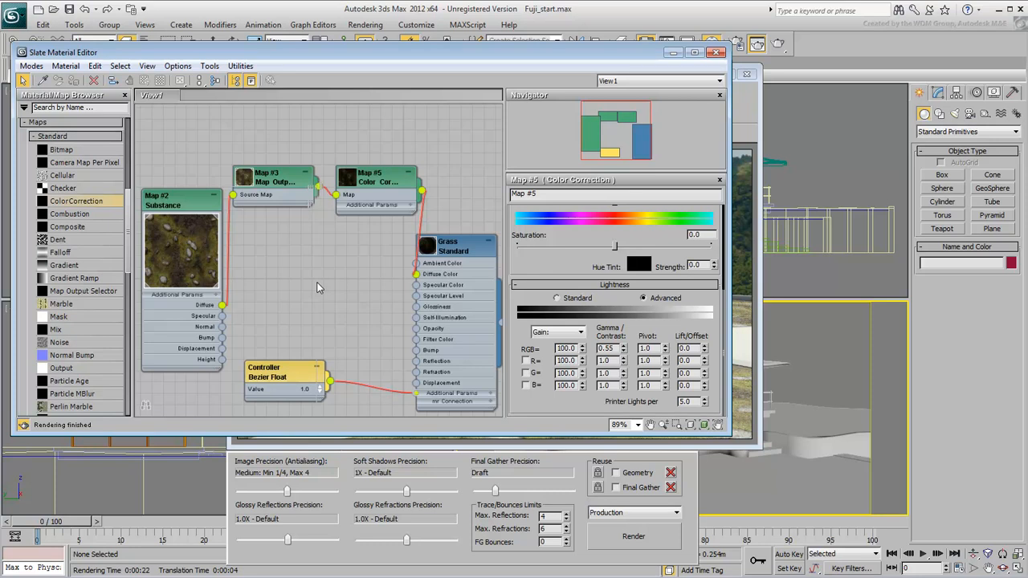
Step: Commit gamma 0.55 on the grass colour correction and re-render for comparison
left_click(634, 536)
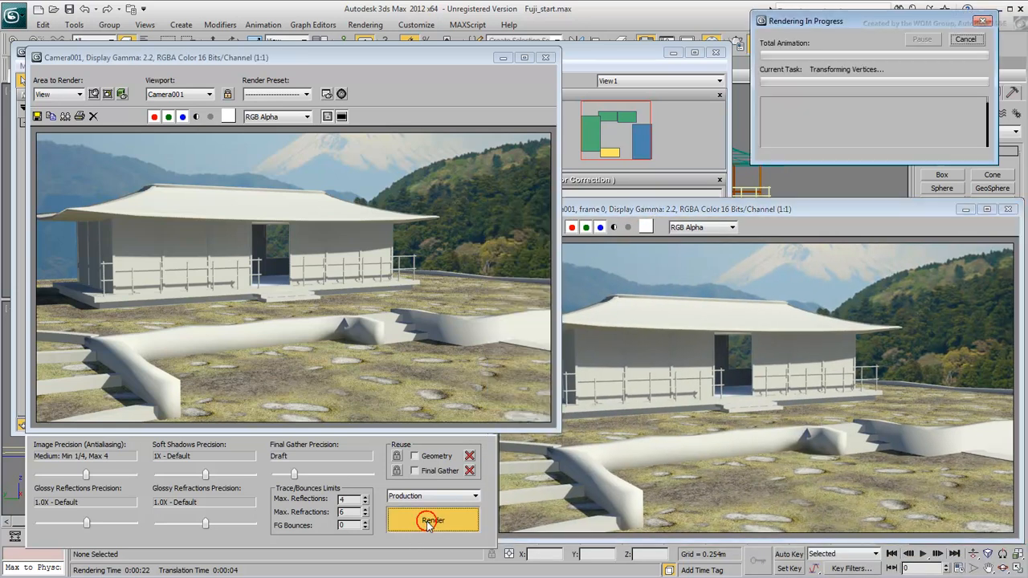
left_click(432, 520)
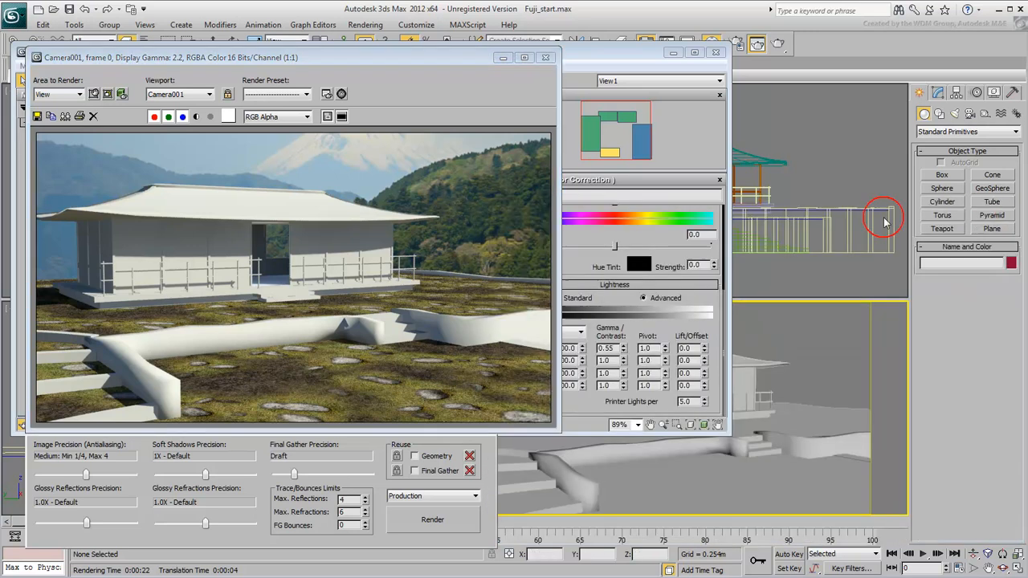
mouse_move(562, 186)
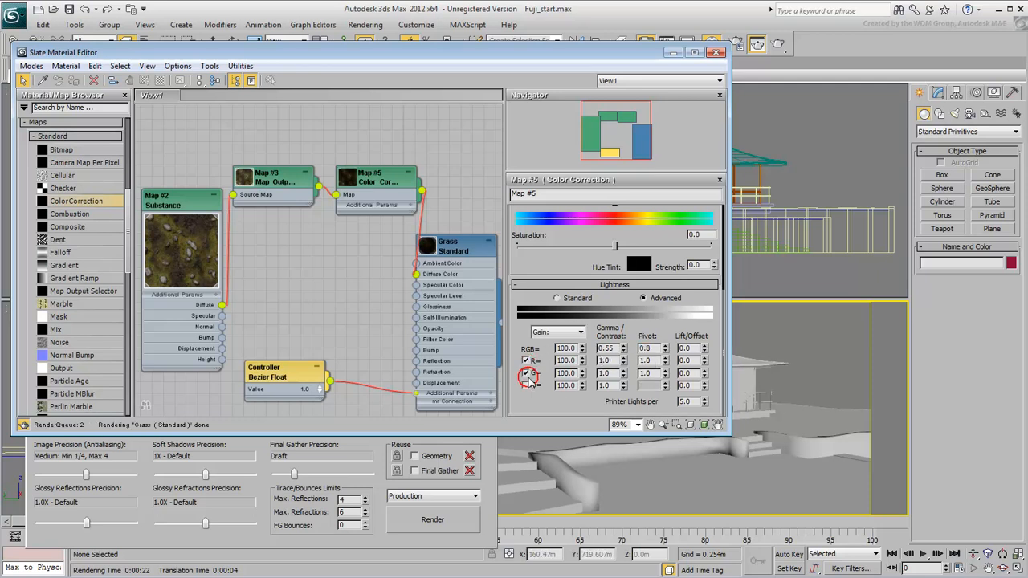
Step: Enable per-channel gammas, red 0.8 and green 0.9, re-render and close the old render
left_click(526, 360)
type(".8")
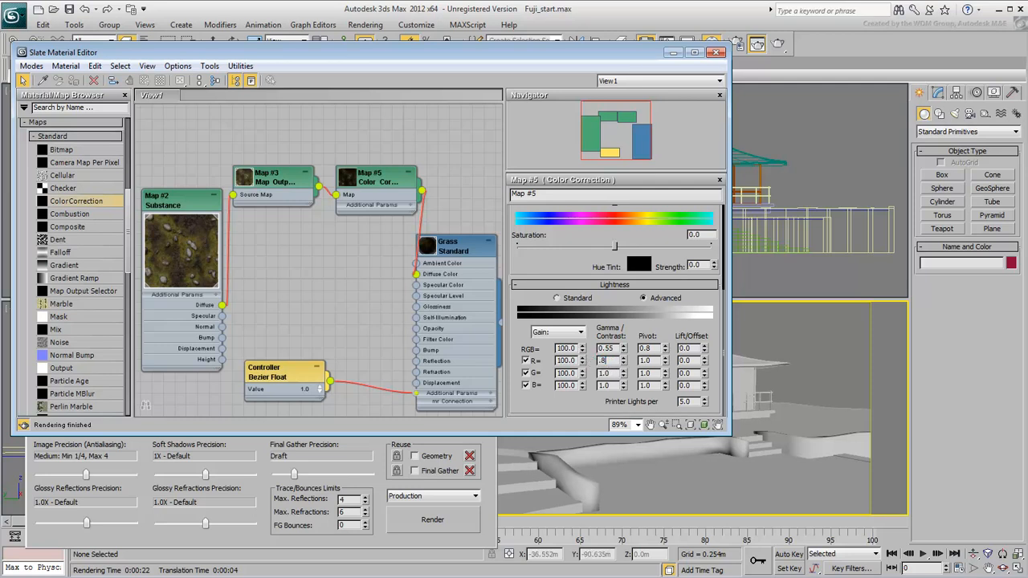
triple_click(602, 373)
type("0.9")
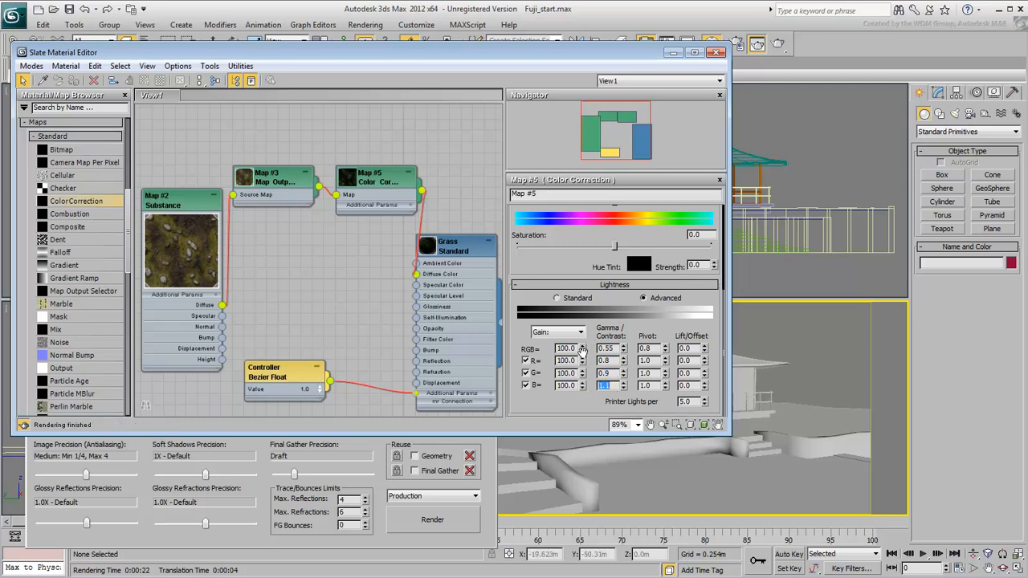
left_click(432, 519)
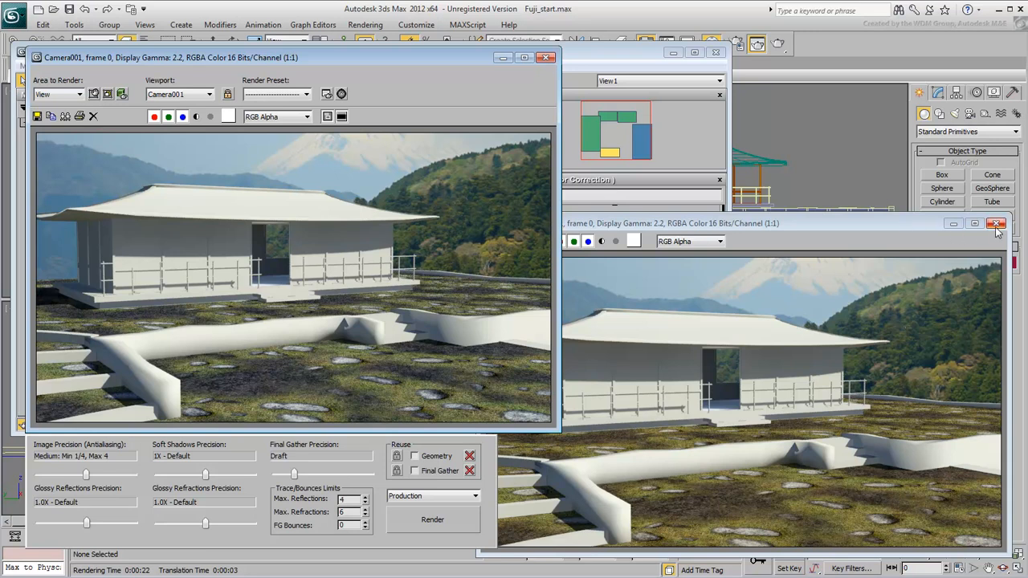
left_click(996, 223)
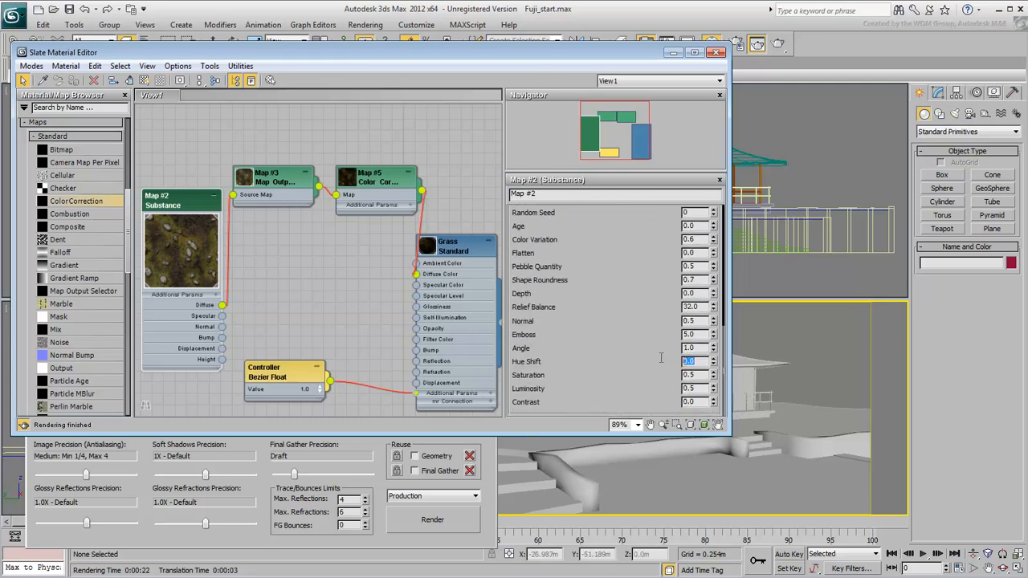
Step: Enter Pebble_Grass hue shift 0.084 and commit saturation 0.426
type(".084")
left_click(695, 375)
type("0.426")
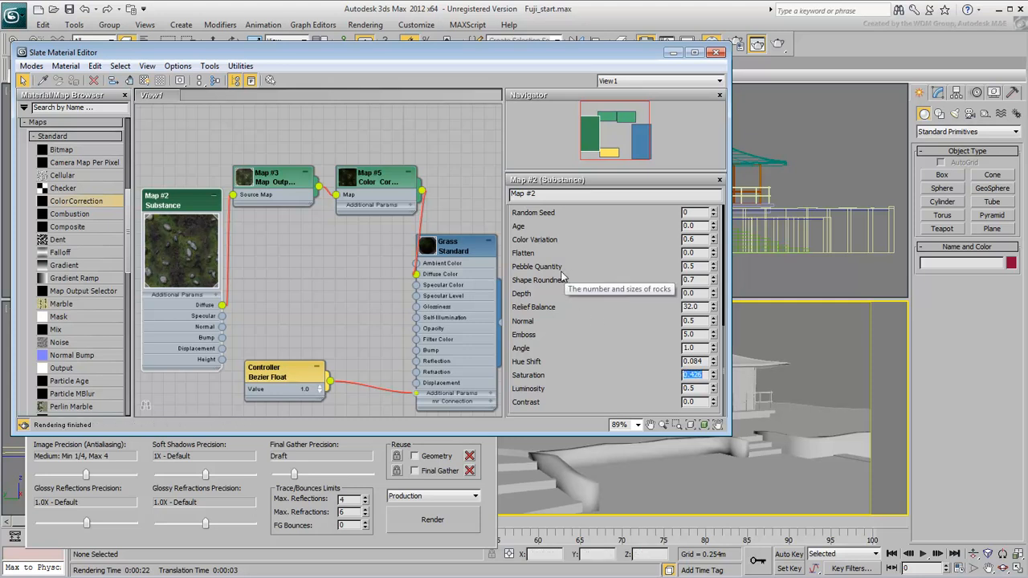
left_click(432, 519)
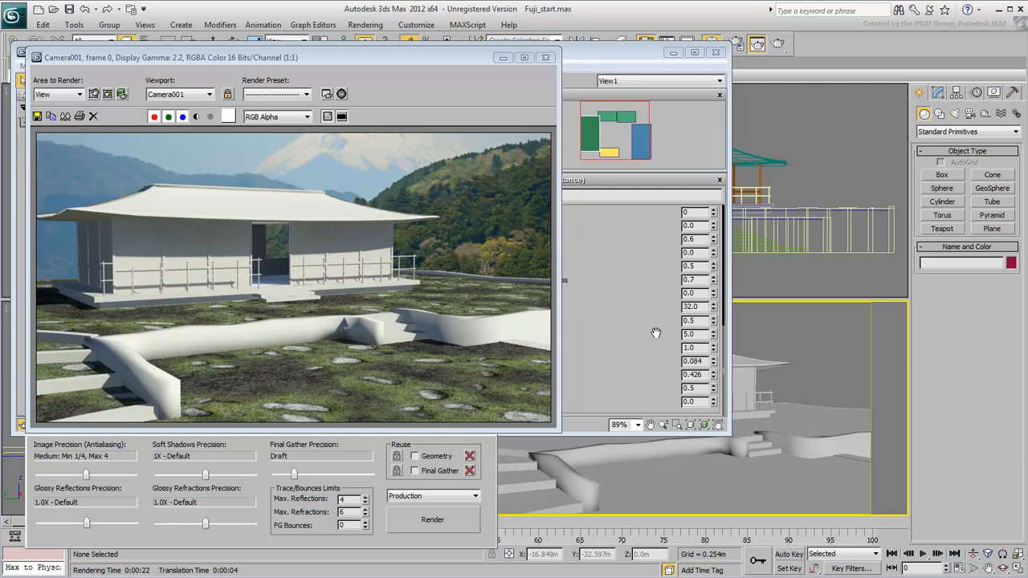
mouse_move(646, 336)
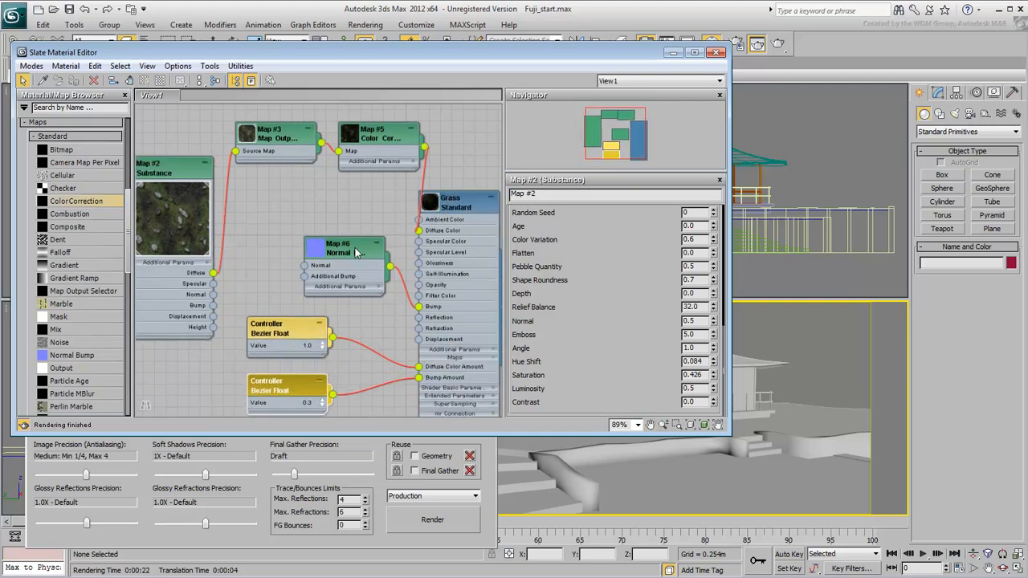
Step: Position the Normal Bump node, set its amount to 0.7, and close the earlier comparison render
left_click_drag(345, 250, 350, 218)
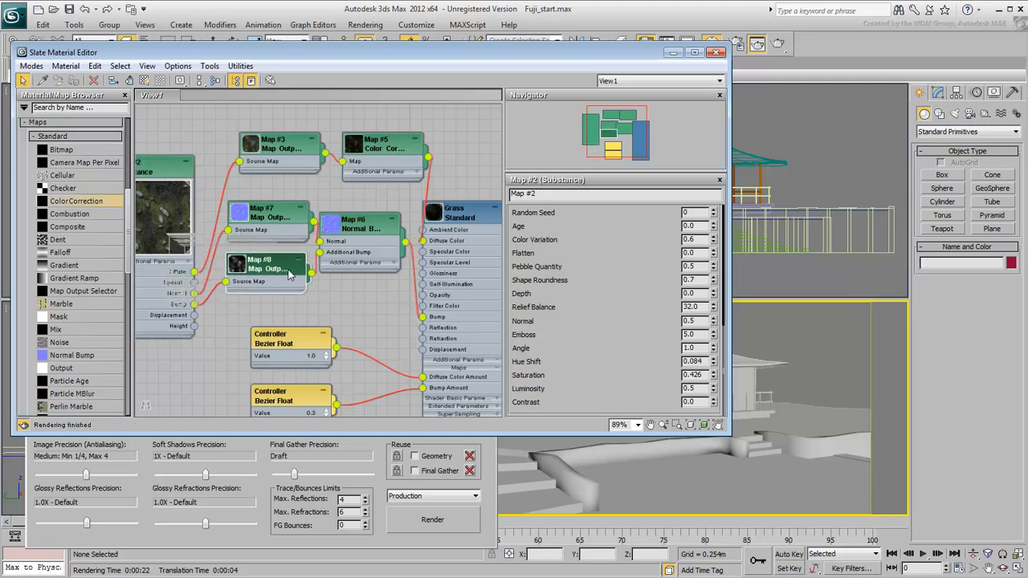
double_click(265, 263)
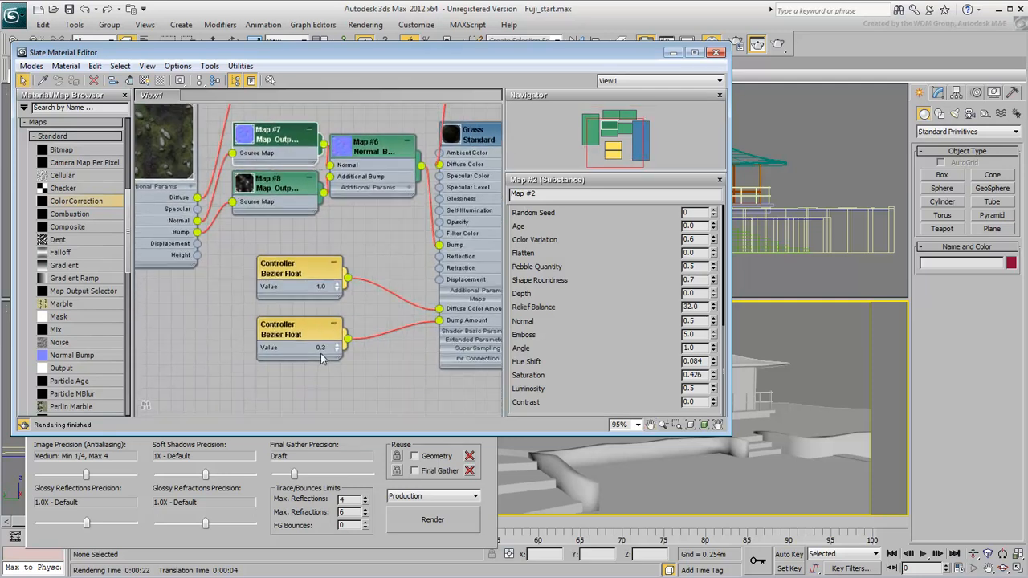
scroll("up", 3)
type("0.7")
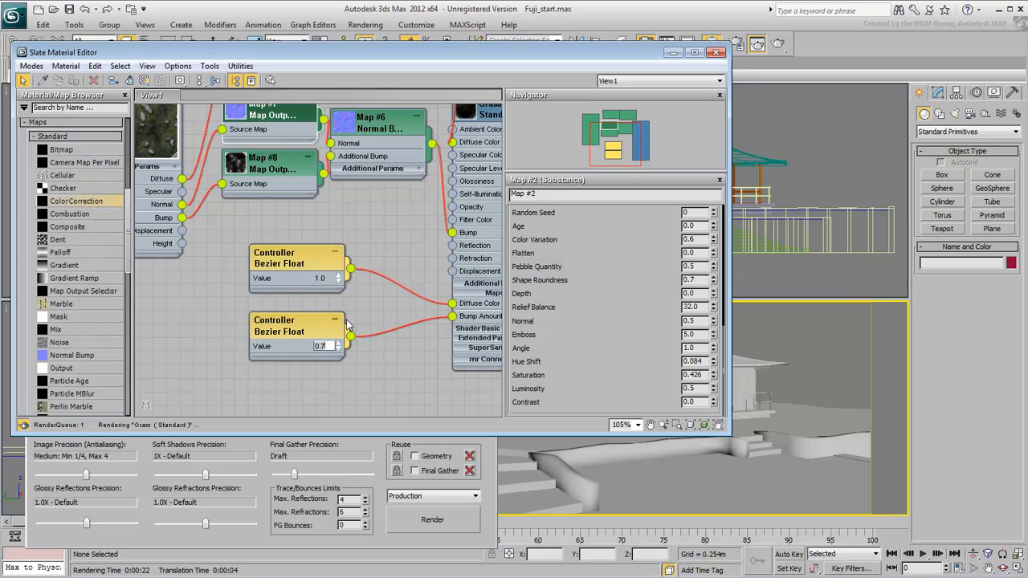
left_click(432, 519)
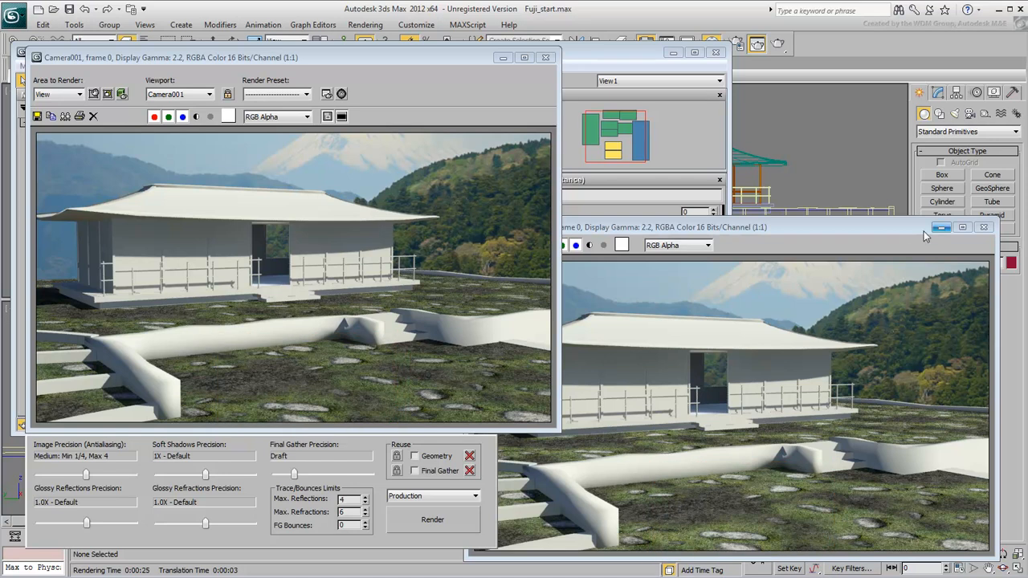
left_click(983, 227)
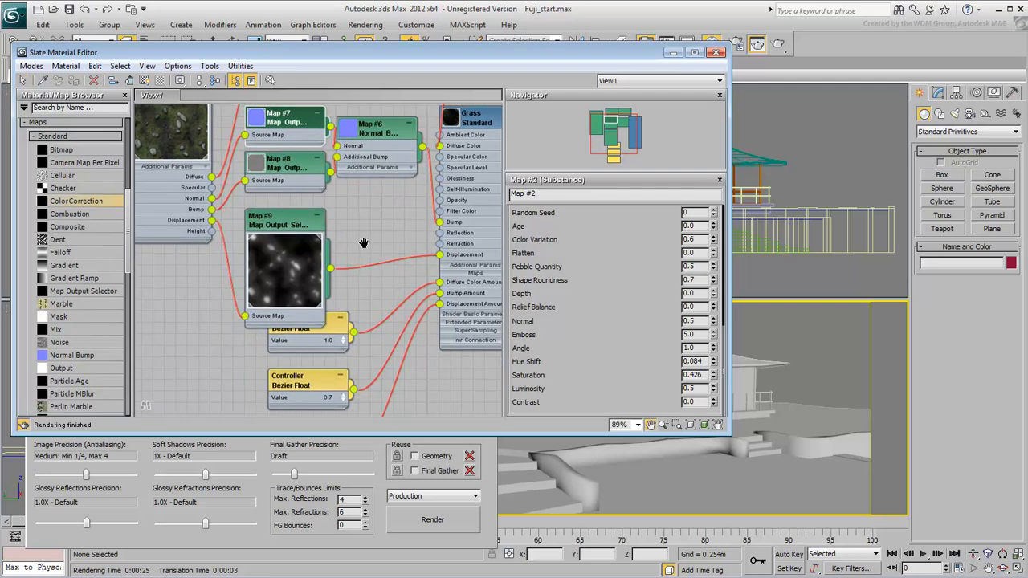
Step: Inspect the new ground render, then bring the grass material graph back up
scroll("down", 3)
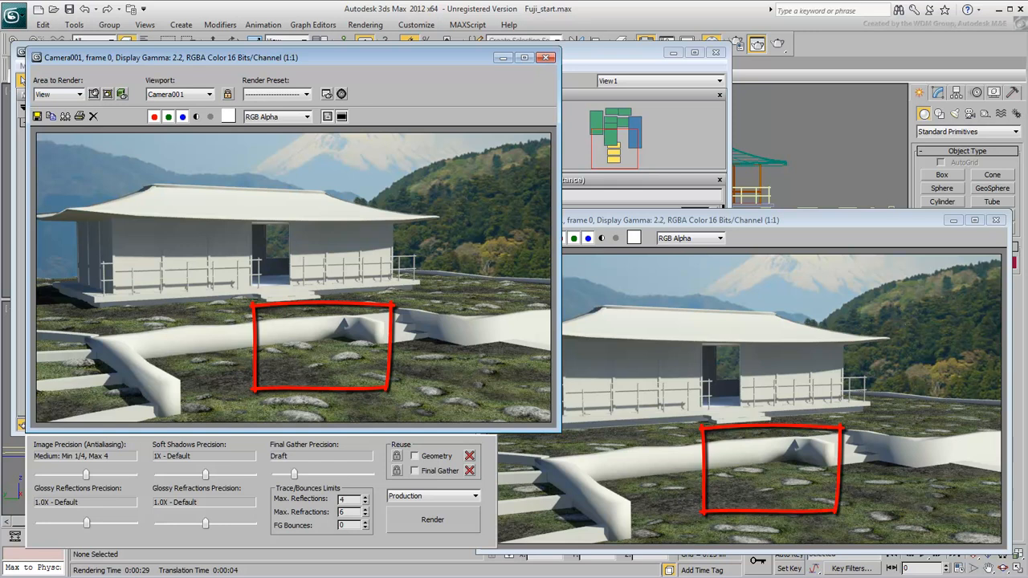
left_click(995, 219)
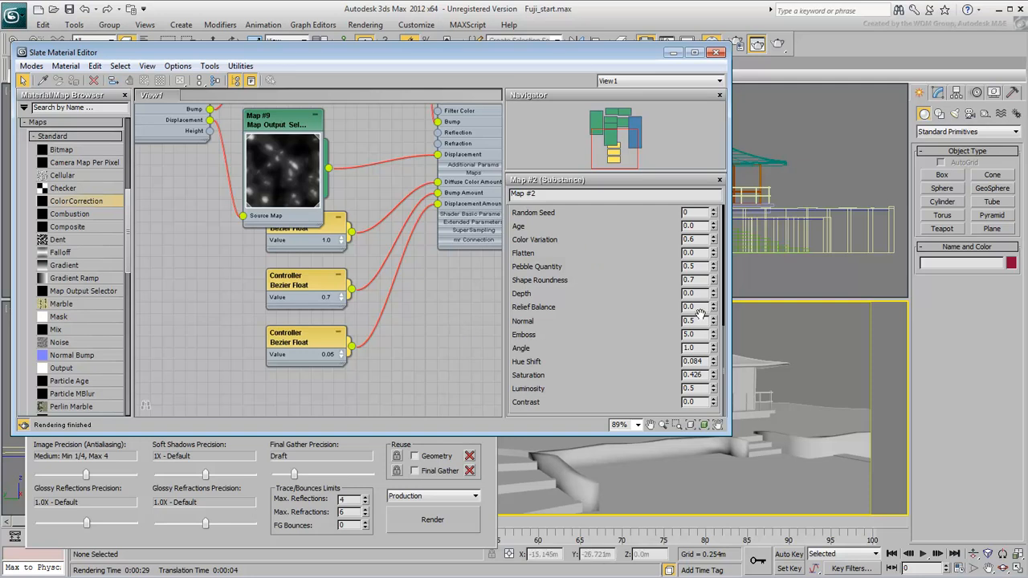
Step: Set Pebble_Grass Relief Balance to 8.0, then reselect it to lower it
triple_click(689, 307)
type("8")
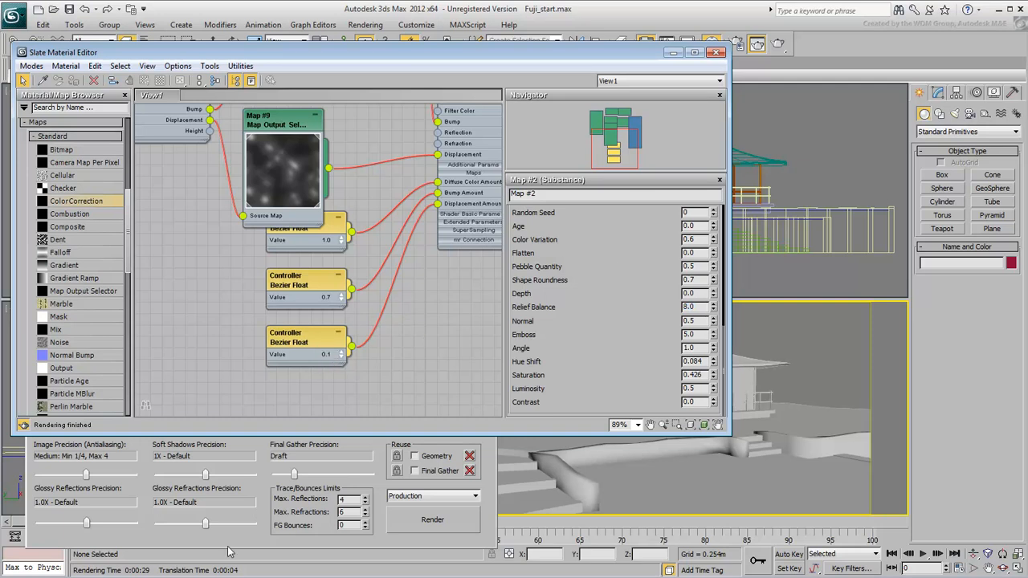
left_click(432, 519)
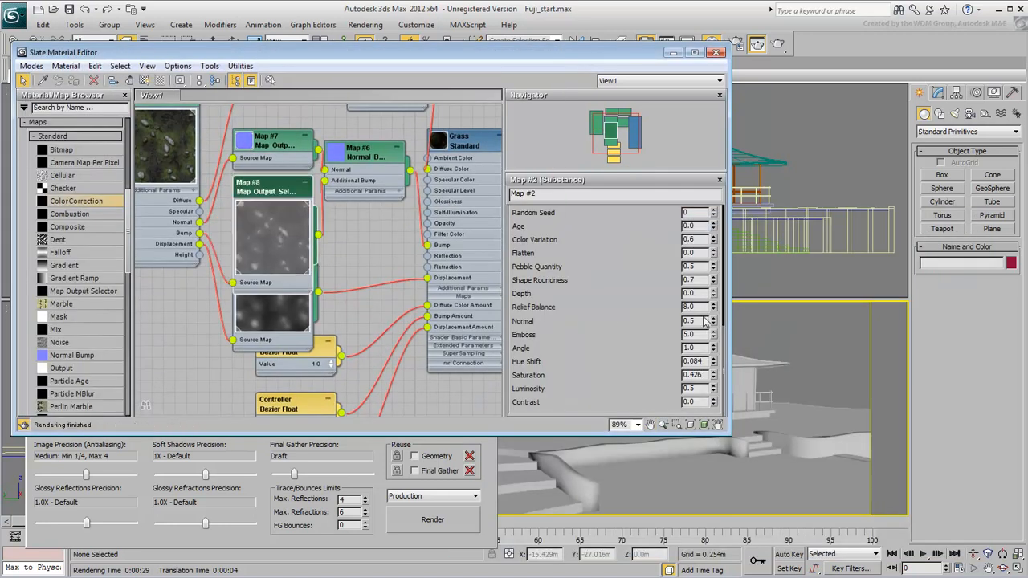
triple_click(693, 306)
type("2")
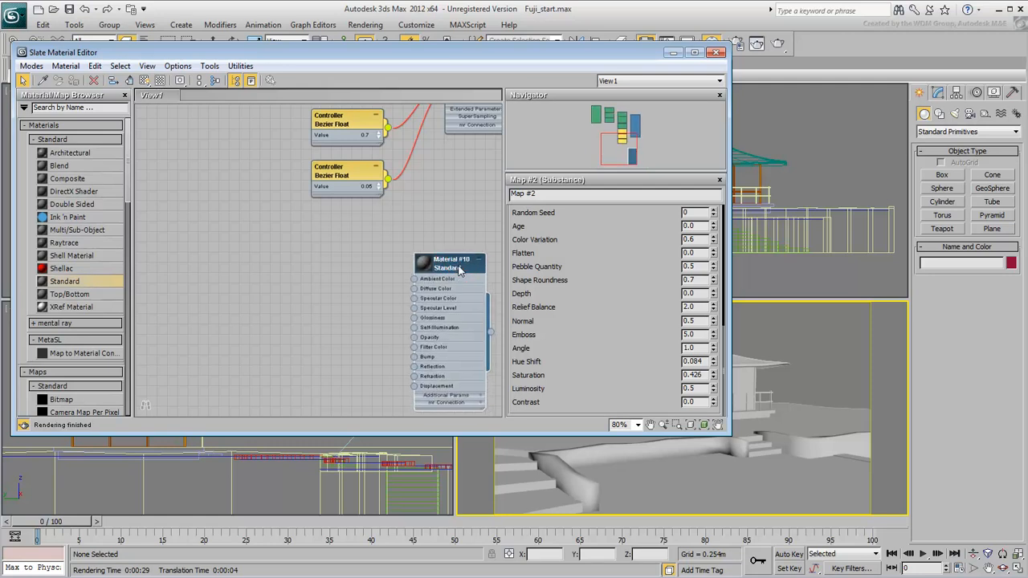
Step: Rename the new Standard material to 'Stone Walls'
left_click(452, 264)
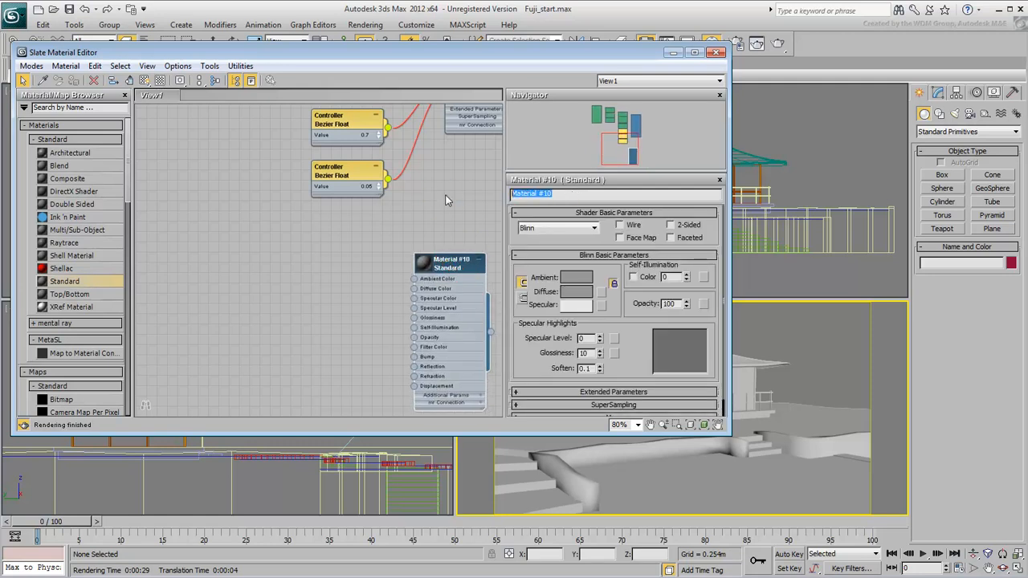
type("Stone Walls")
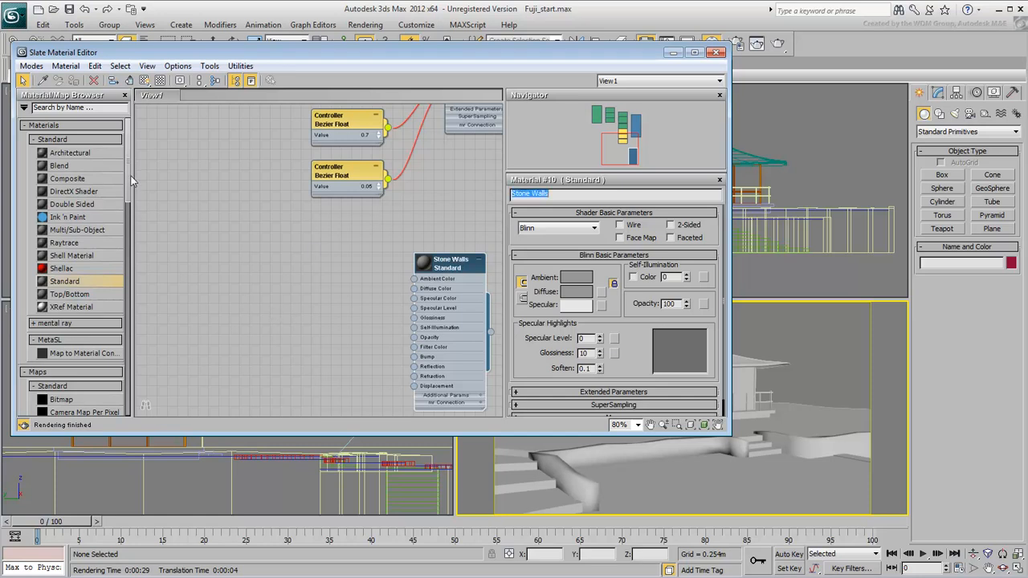
scroll("down", 3)
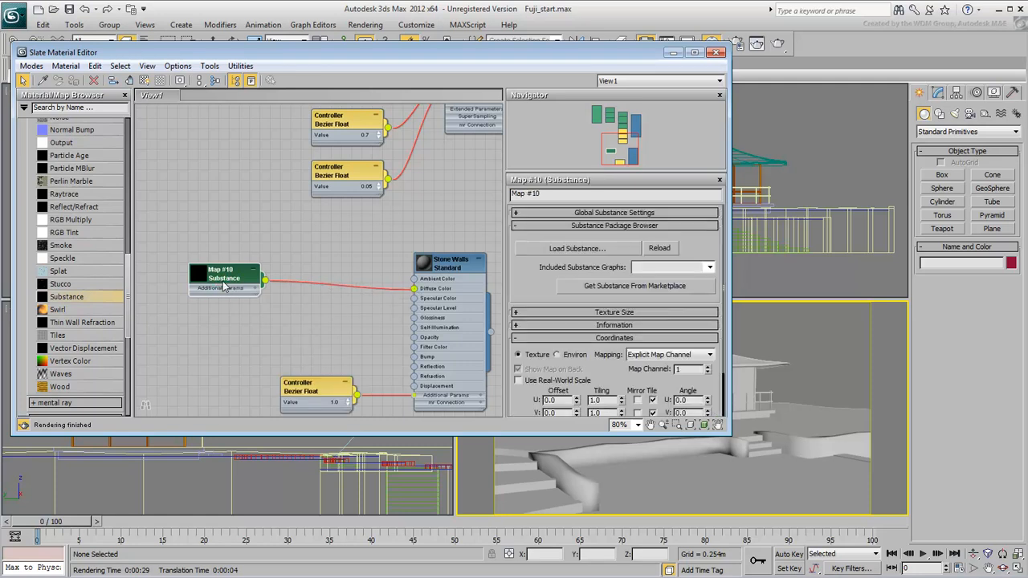
Step: Load Stones_01.sbsar into the Substance map and reposition its node
left_click(576, 247)
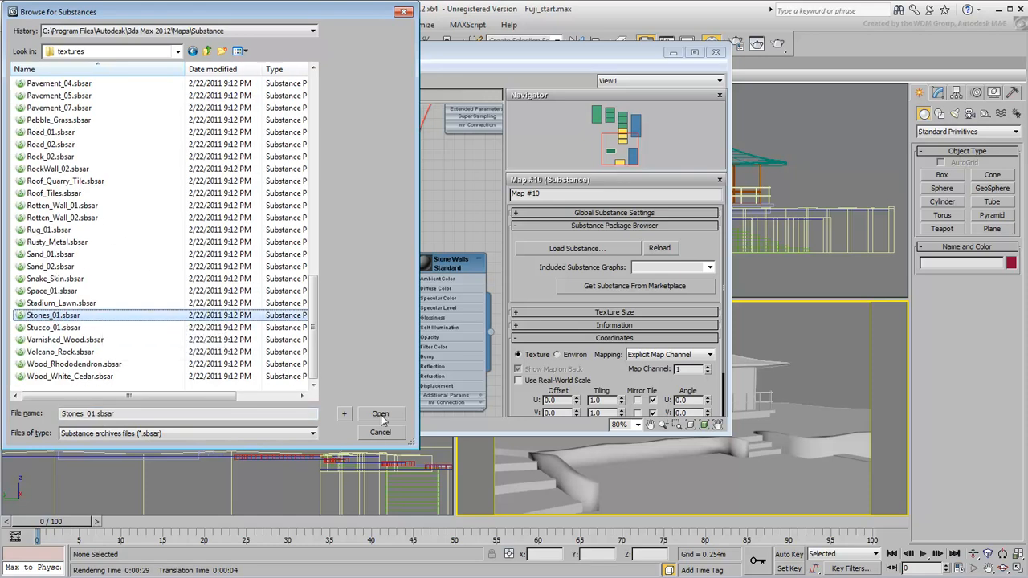
left_click(380, 414)
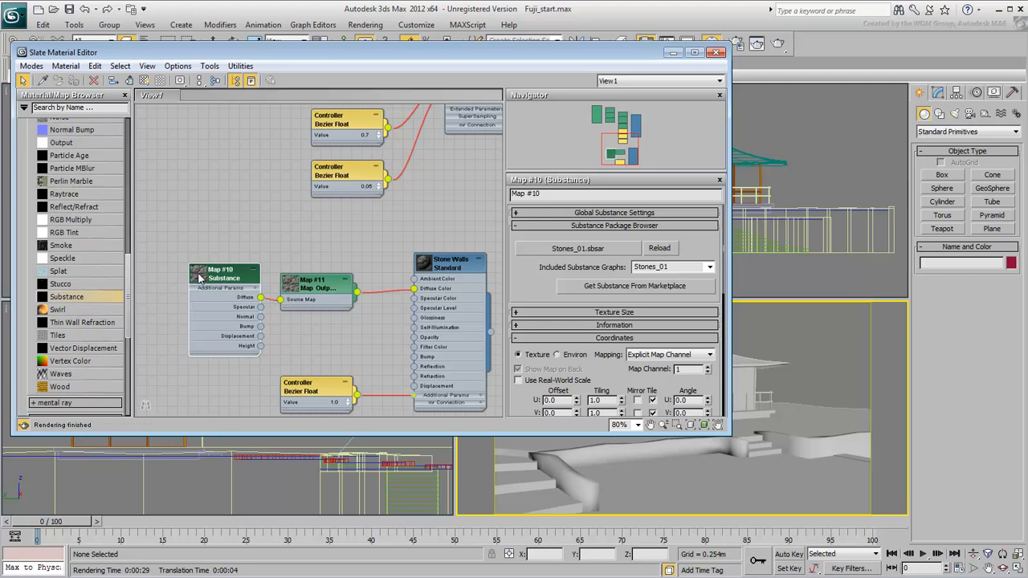
left_click_drag(224, 273, 177, 233)
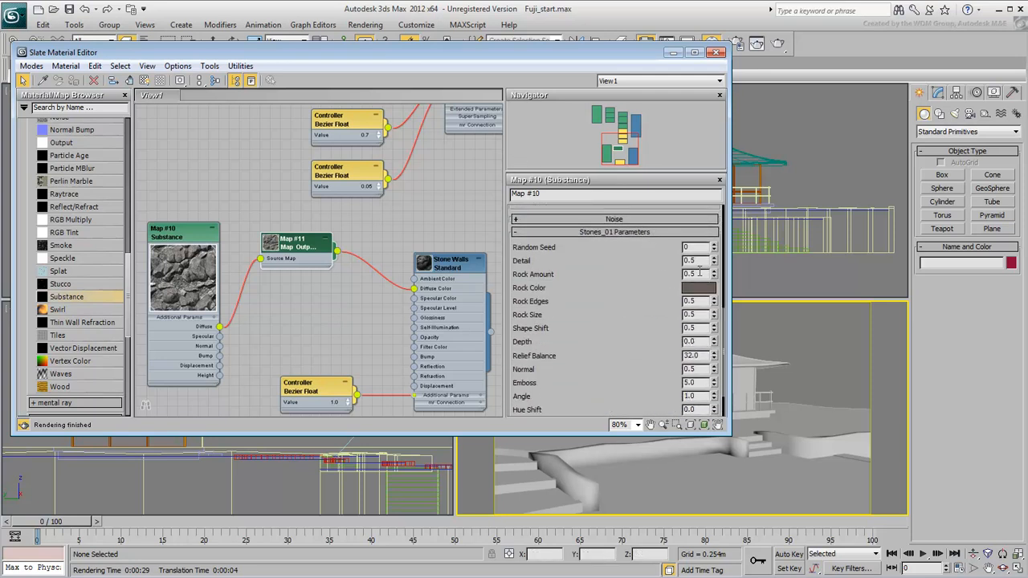
Step: Set Stones_01 Rock Amount 0.4, Hue Shift 0.008 and Saturation 0.583
triple_click(691, 274)
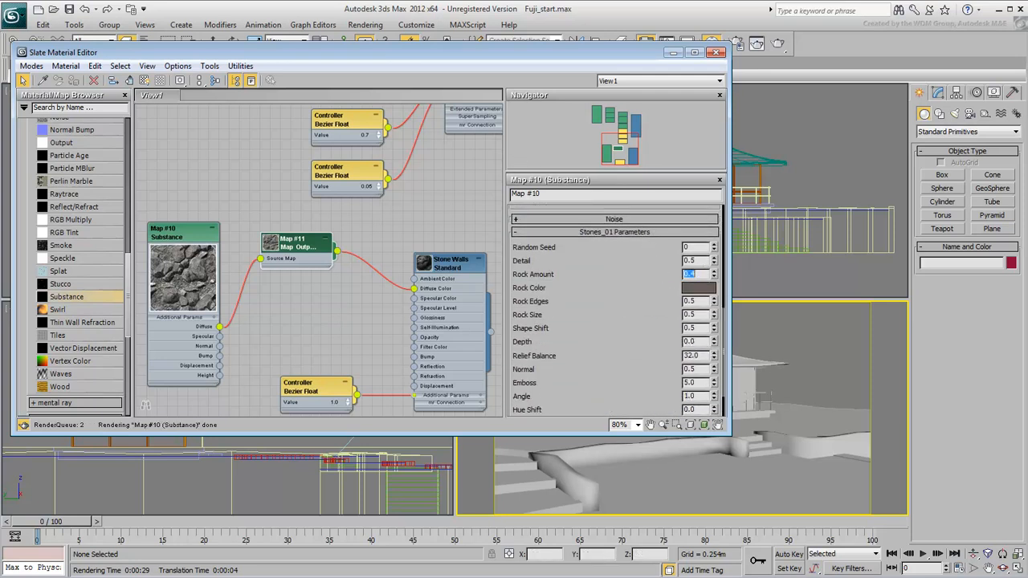
scroll("down", 3)
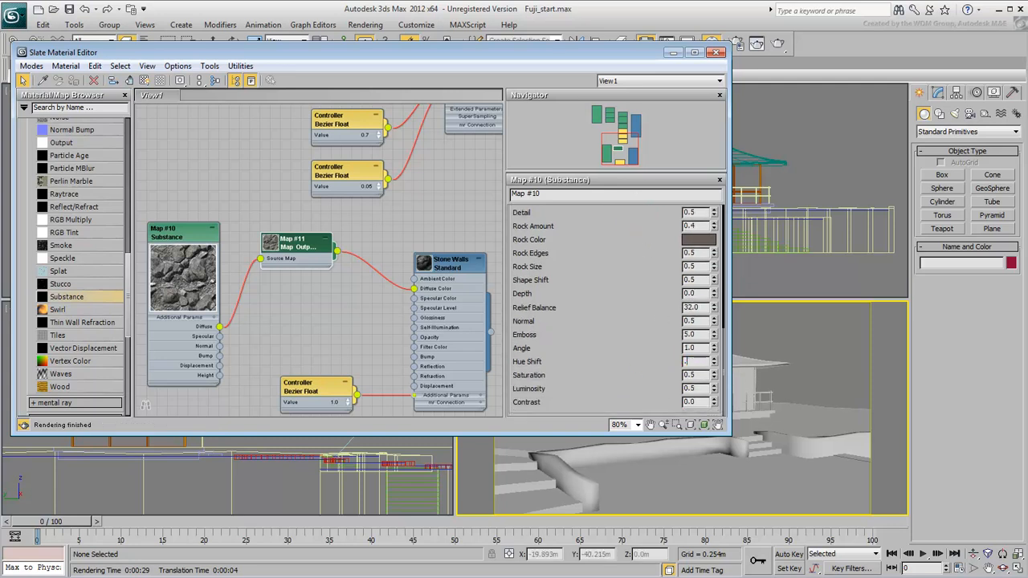
triple_click(694, 361)
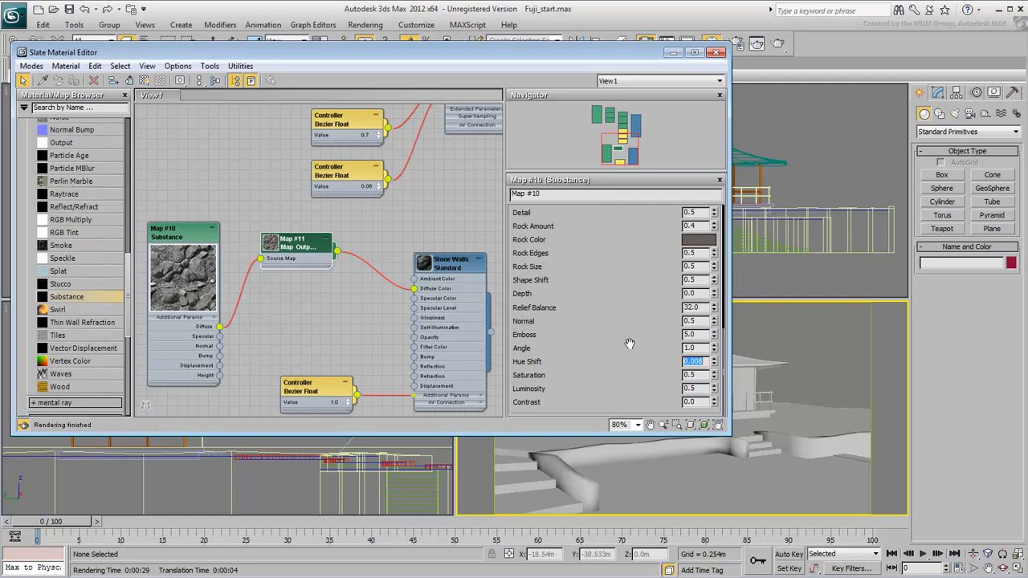
left_click(693, 375)
type("83")
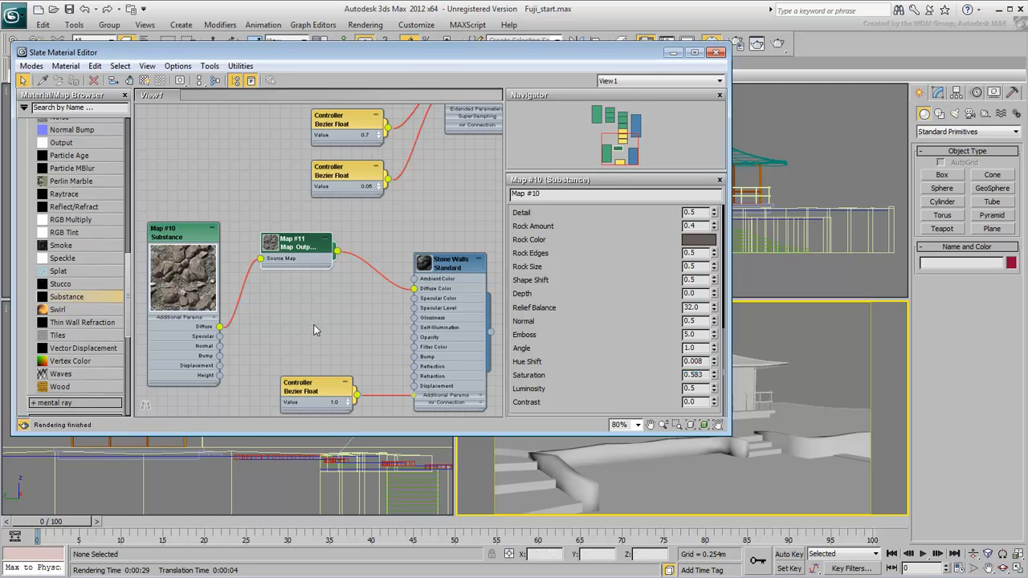
scroll("down", 3)
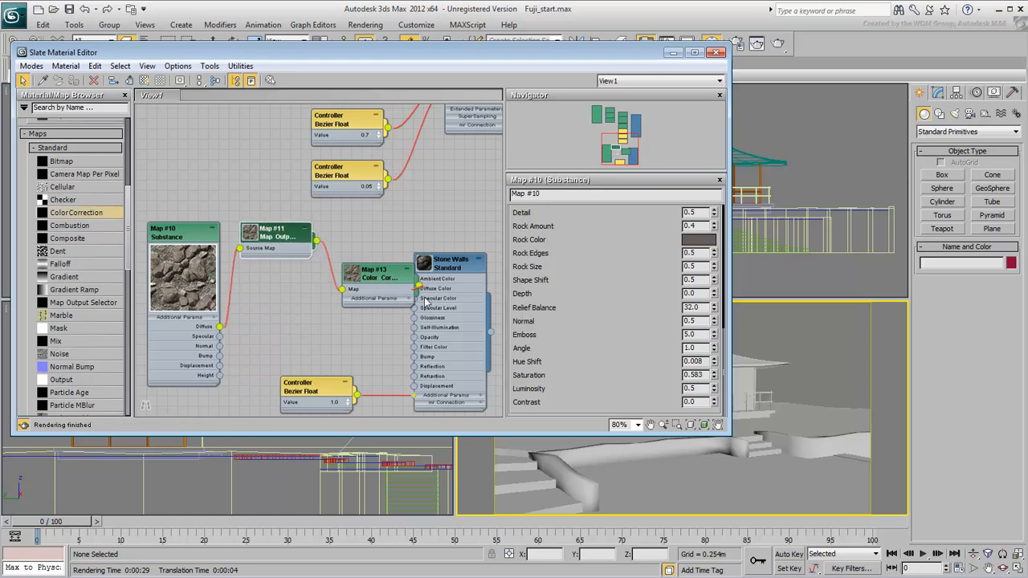
Step: Show the Color Correction map settings and switch Lightness to Advanced for gamma control
left_click(367, 233)
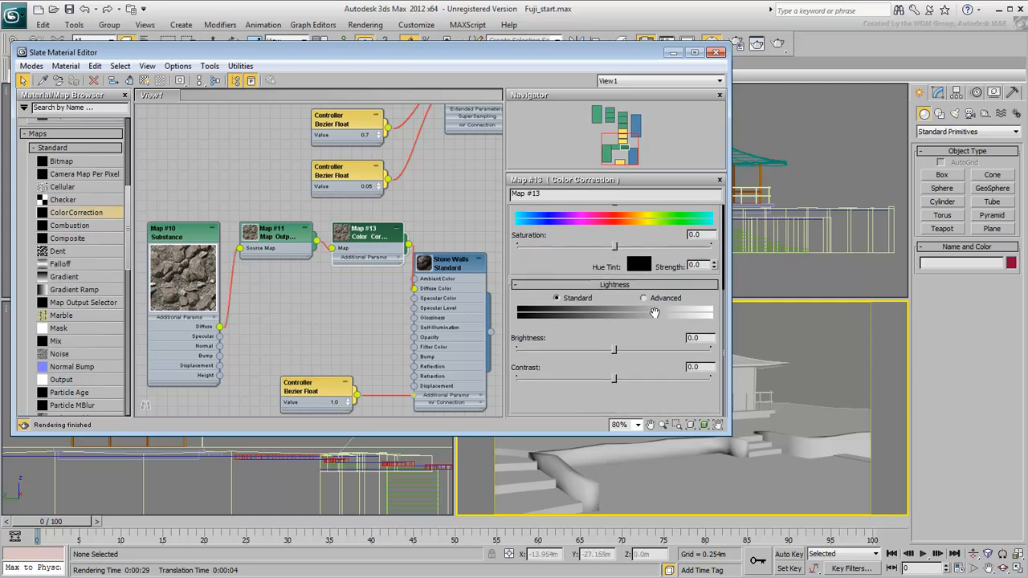
left_click(643, 298)
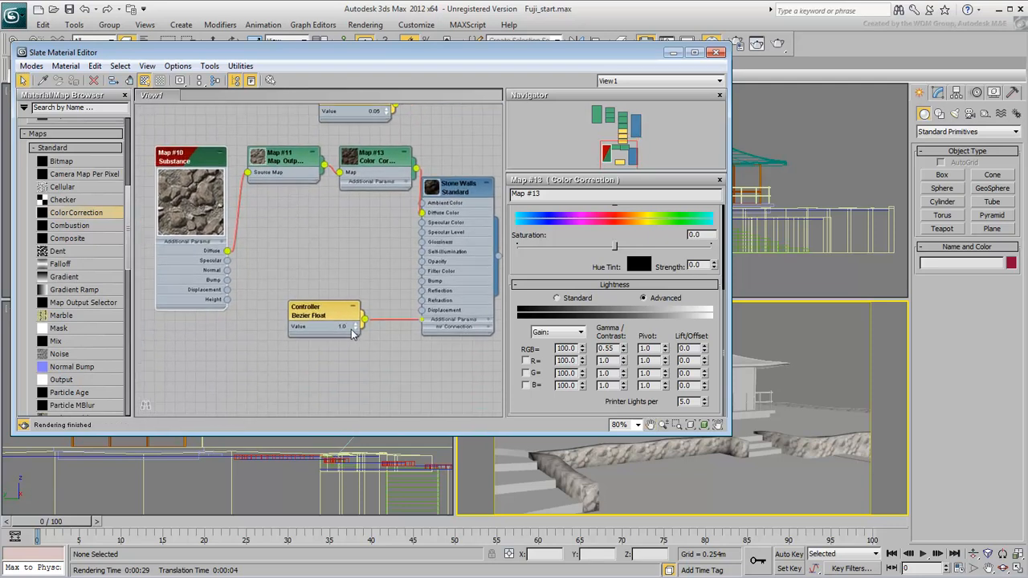
Step: Wire the stones' Displacement output into Stone Walls and lower the displacement amount
left_click_drag(321, 313, 313, 374)
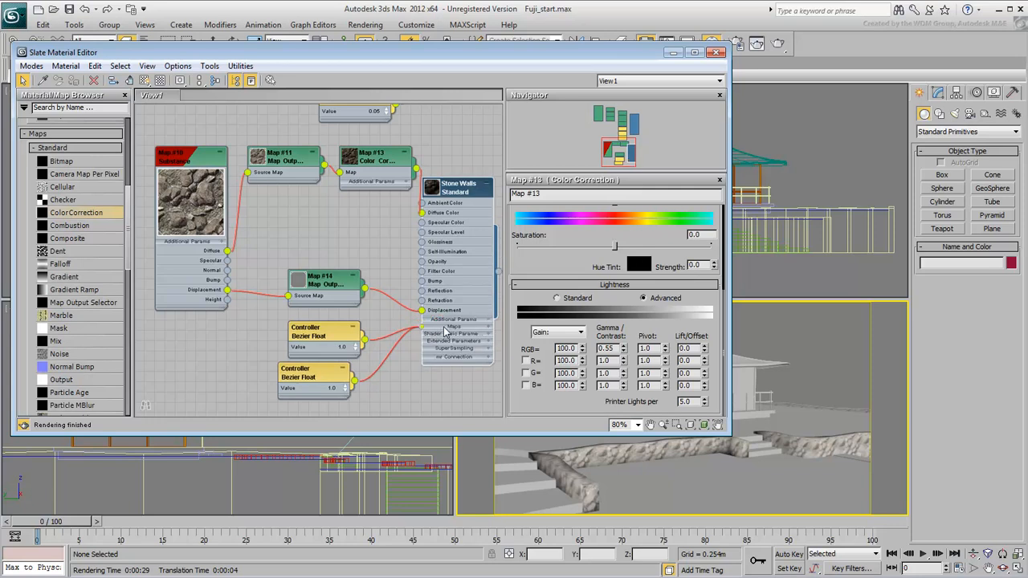
left_click_drag(321, 337, 321, 394)
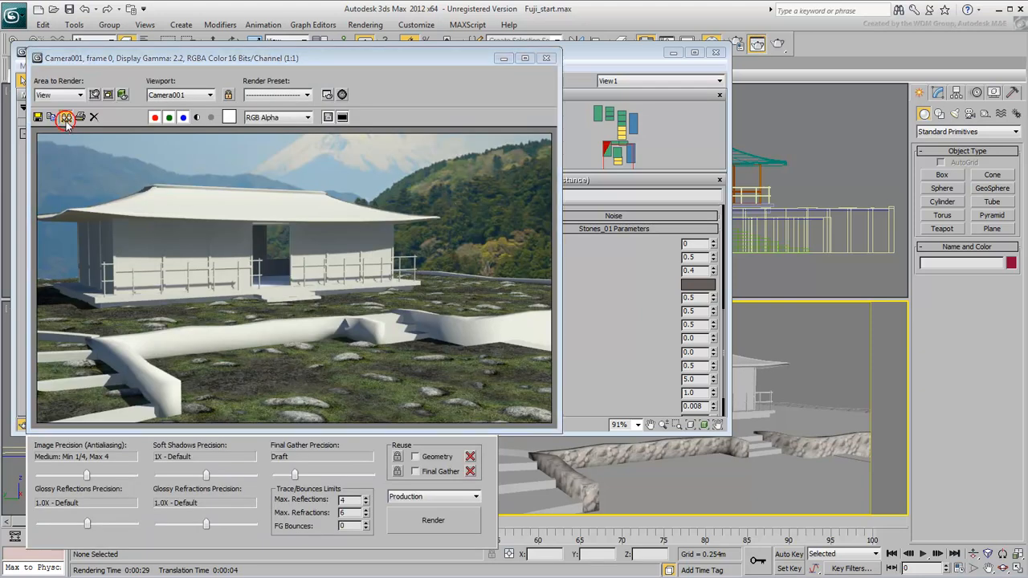
Step: Clone the Rendered Frame Window to keep the current render for comparison
left_click(65, 117)
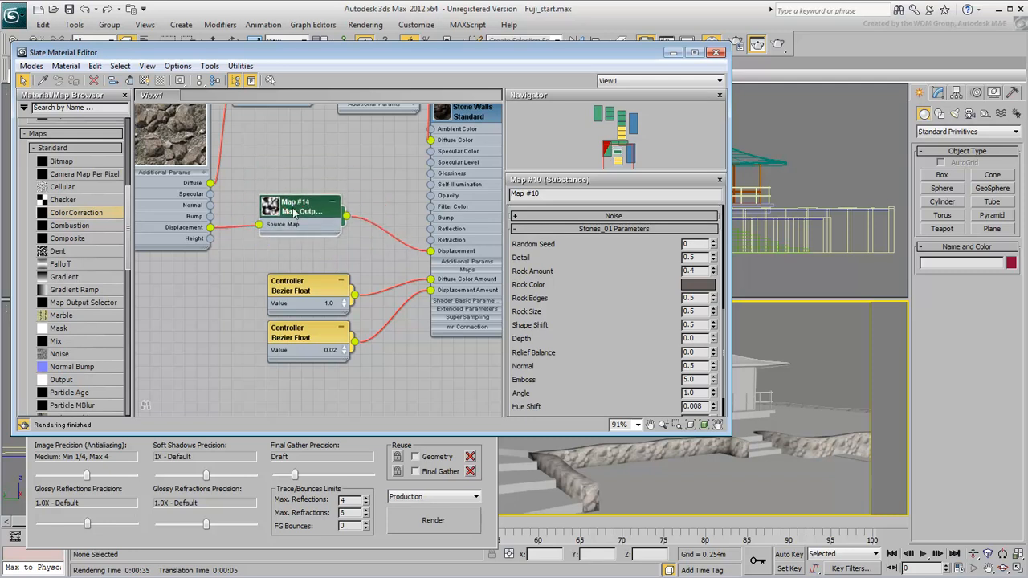
Step: Drag a wire from the Stones_01 Substance node's Specular output toward the Stone Walls material
left_click_drag(301, 207, 297, 227)
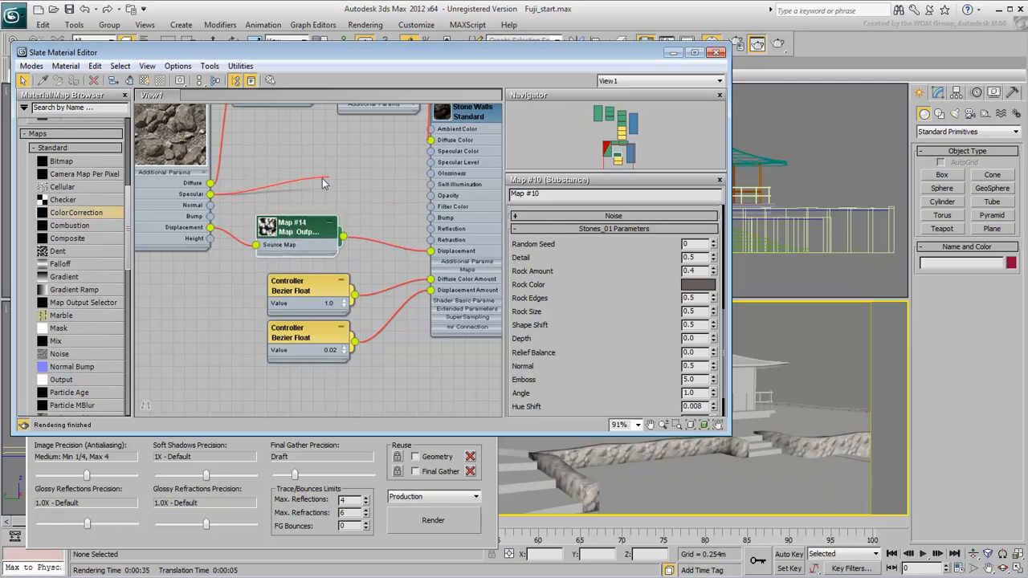